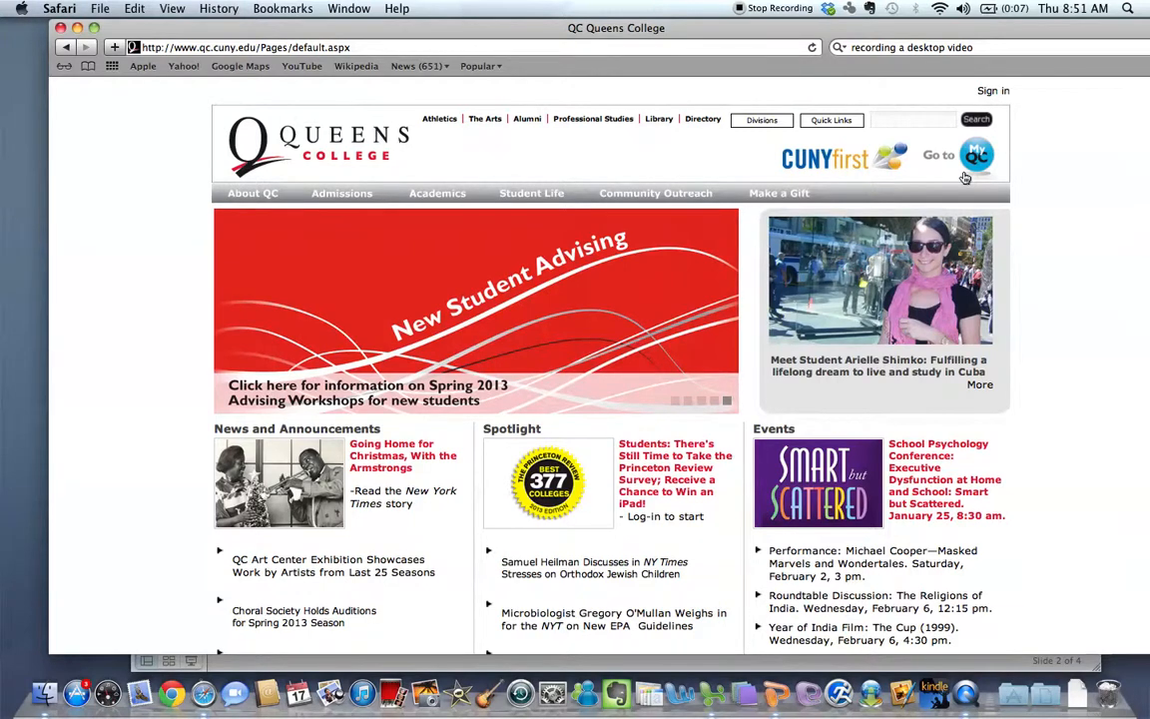
- Go from the Queens College homepage to MyQC via the top-right 'Go to MyQC' logo
{"action": "left_click", "coordinate": [977, 155]}
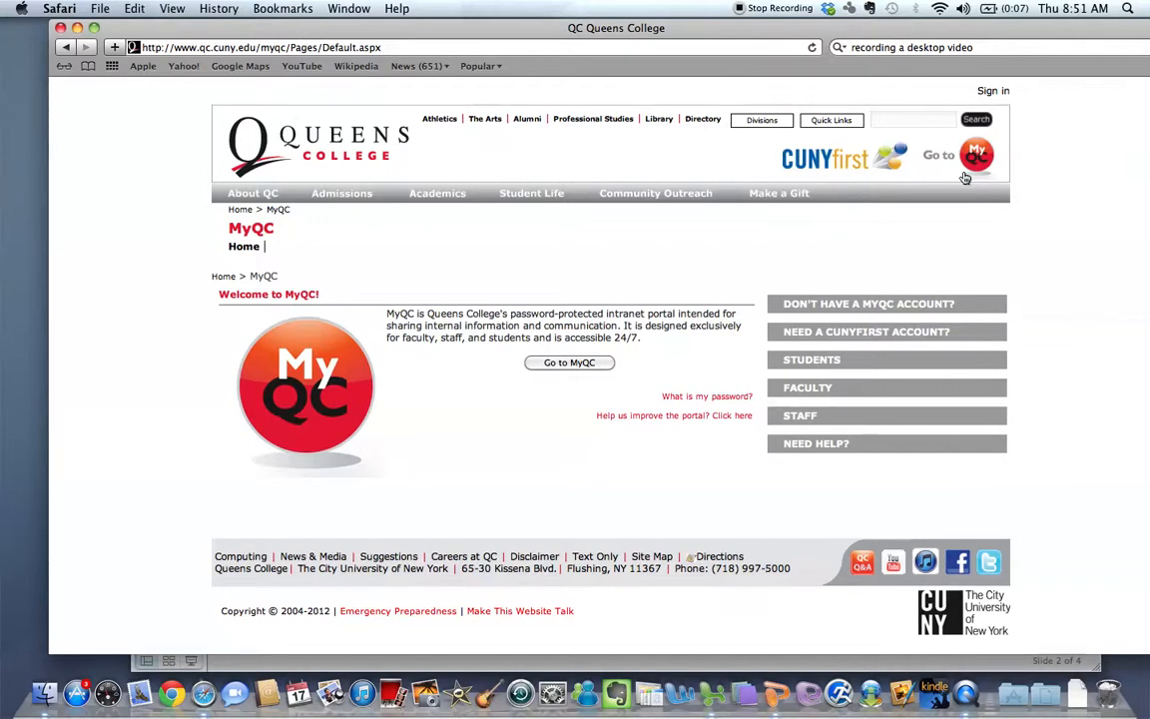
{"action": "mouse_move", "coordinate": [589, 370]}
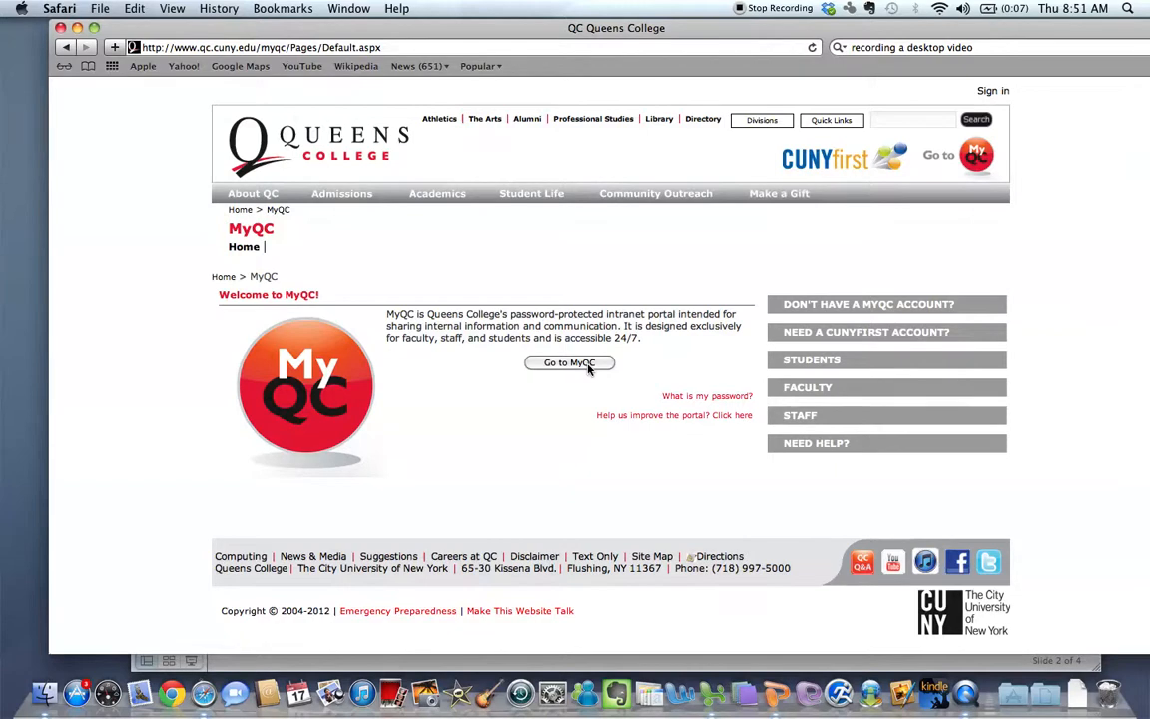
{"action": "left_click", "coordinate": [569, 363]}
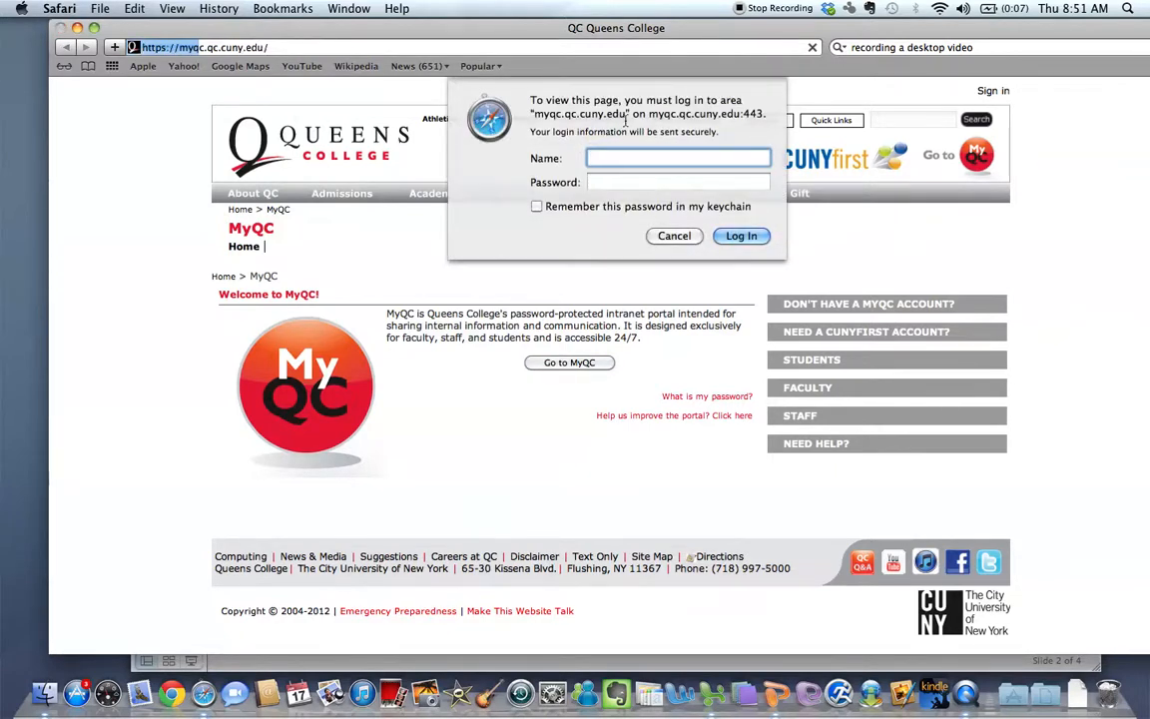
{"action": "type", "text": "instr\\"}
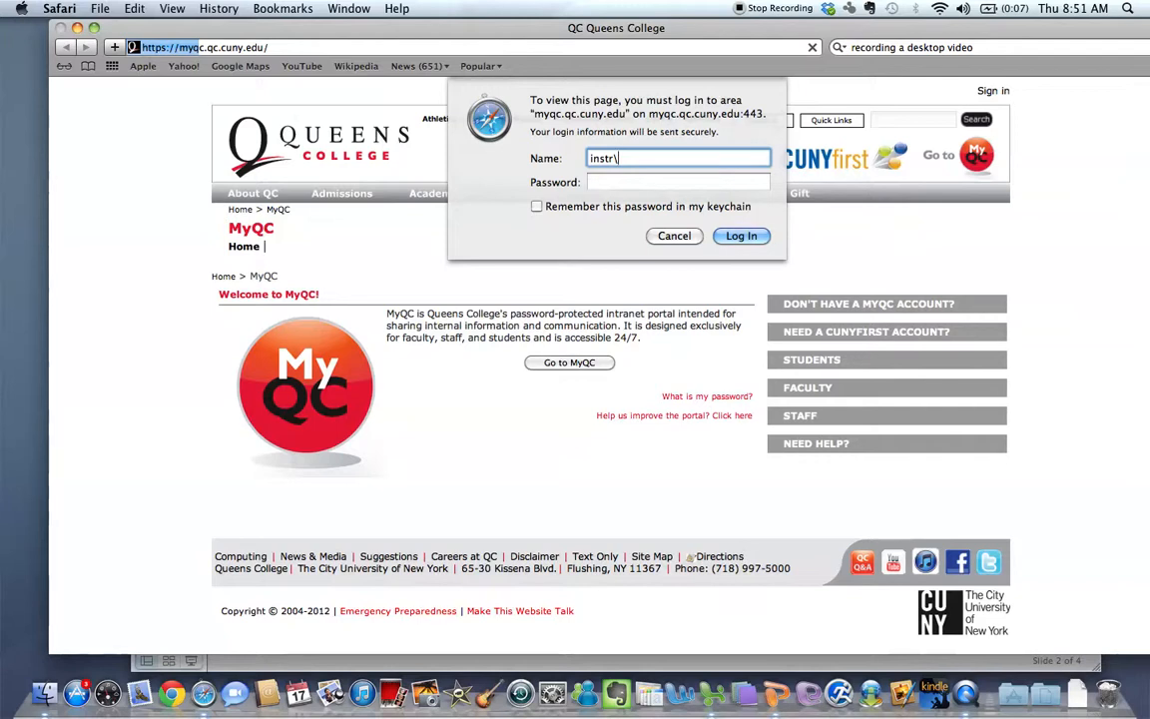
{"action": "type", "text": "q"}
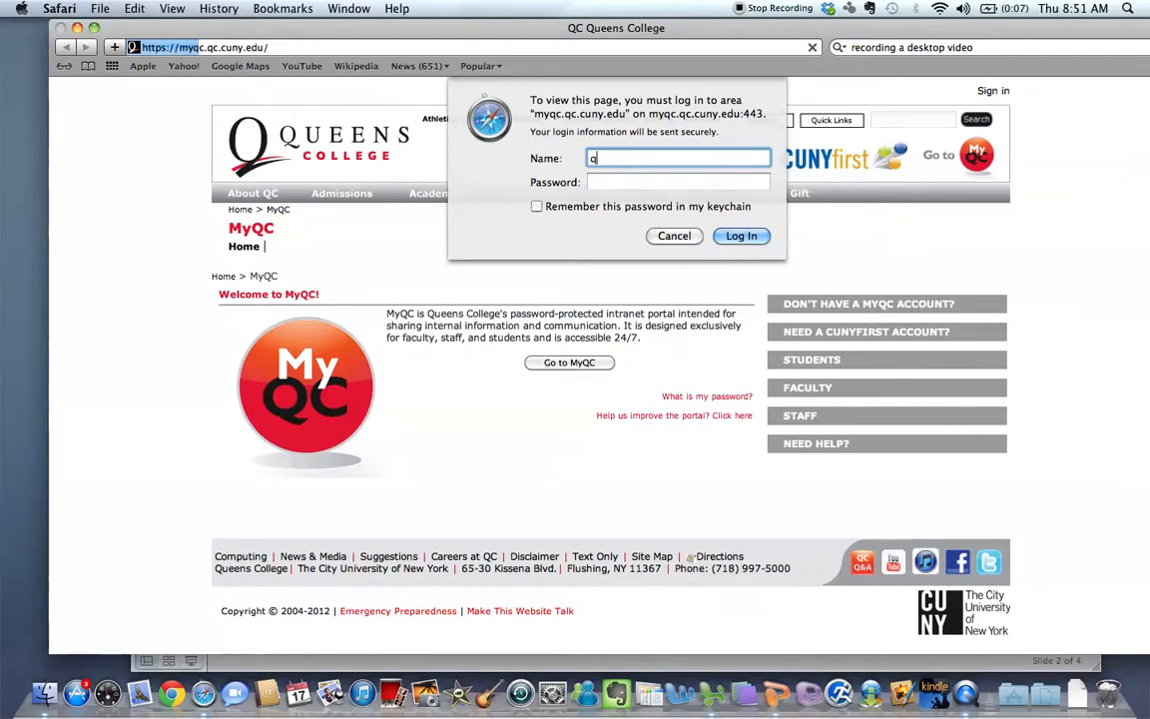
{"action": "type", "text": "c\\hwang1"}
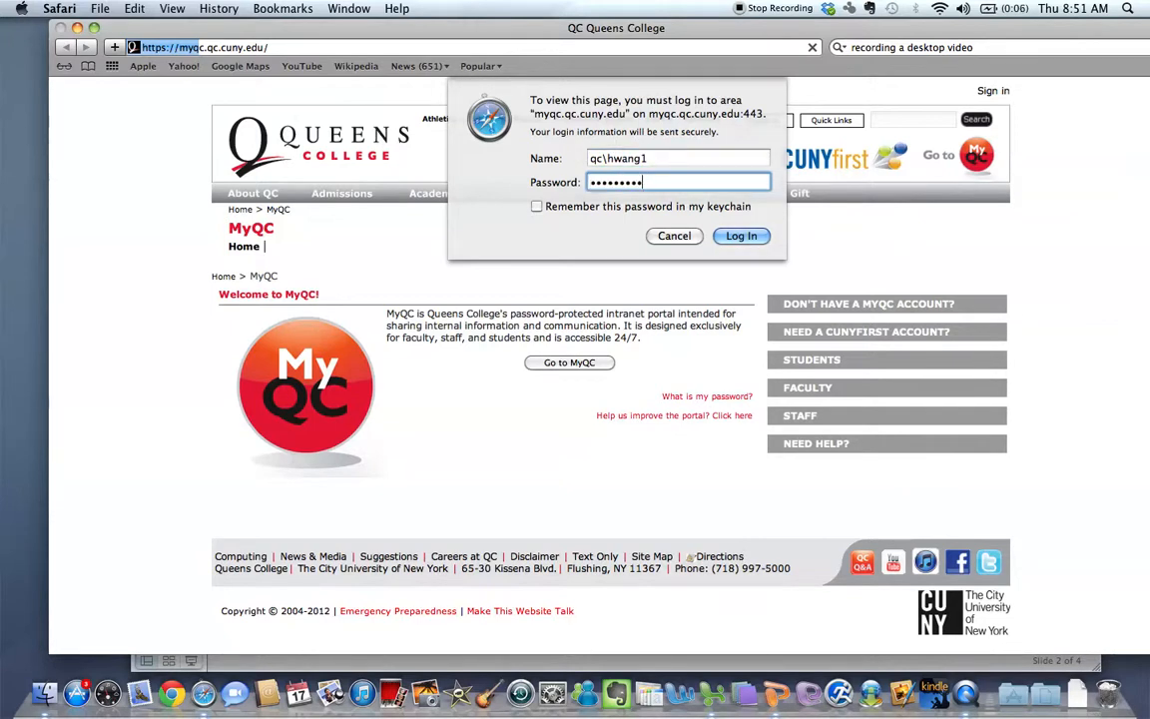
{"action": "left_click", "coordinate": [741, 236]}
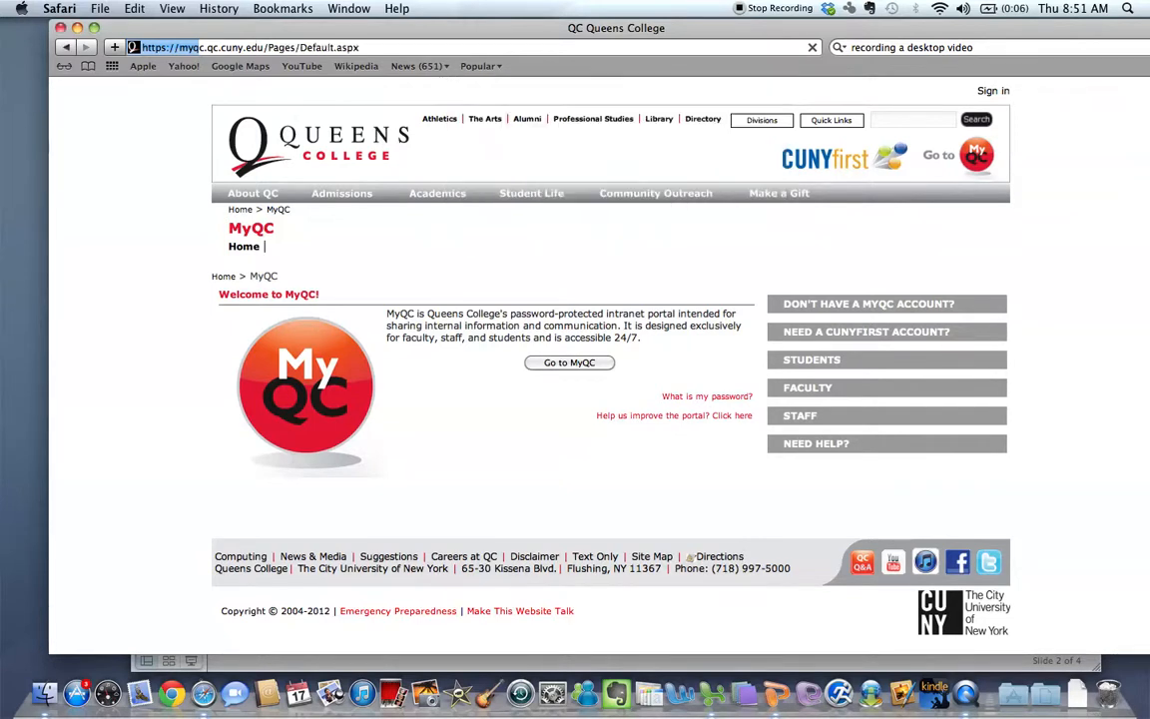
- Browse the Academics listing to the Family, Nutrition and Exercise Sciences department page
{"action": "left_click", "coordinate": [569, 362]}
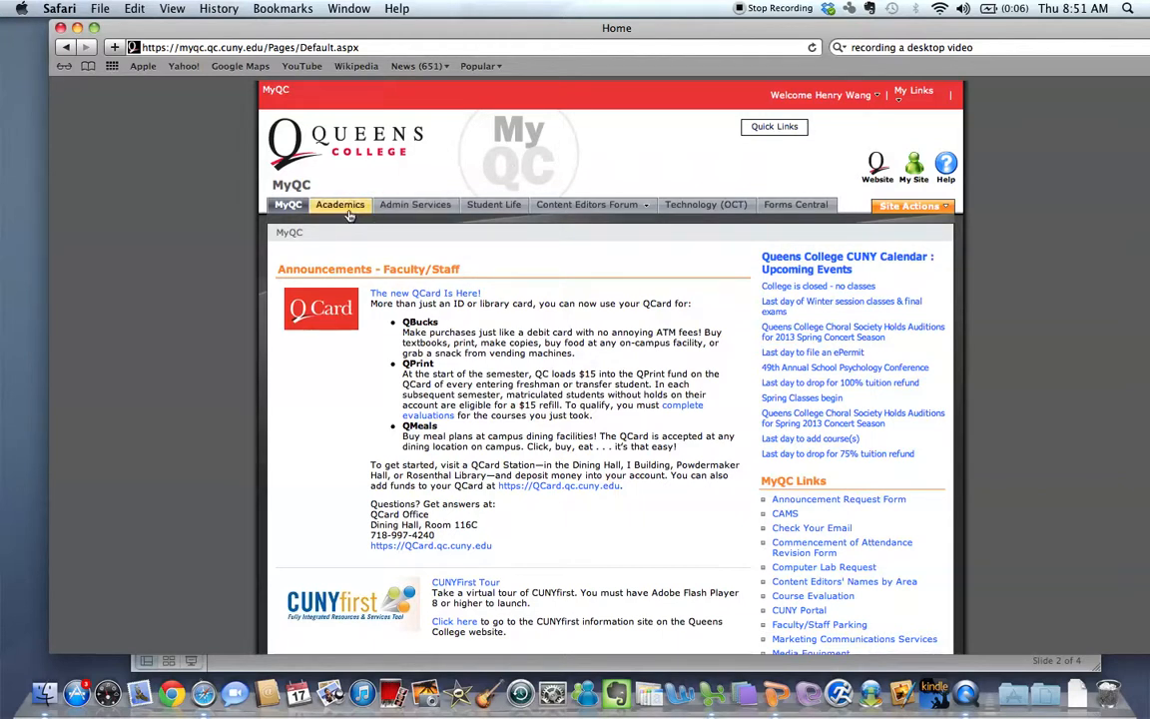
{"action": "left_click", "coordinate": [341, 205]}
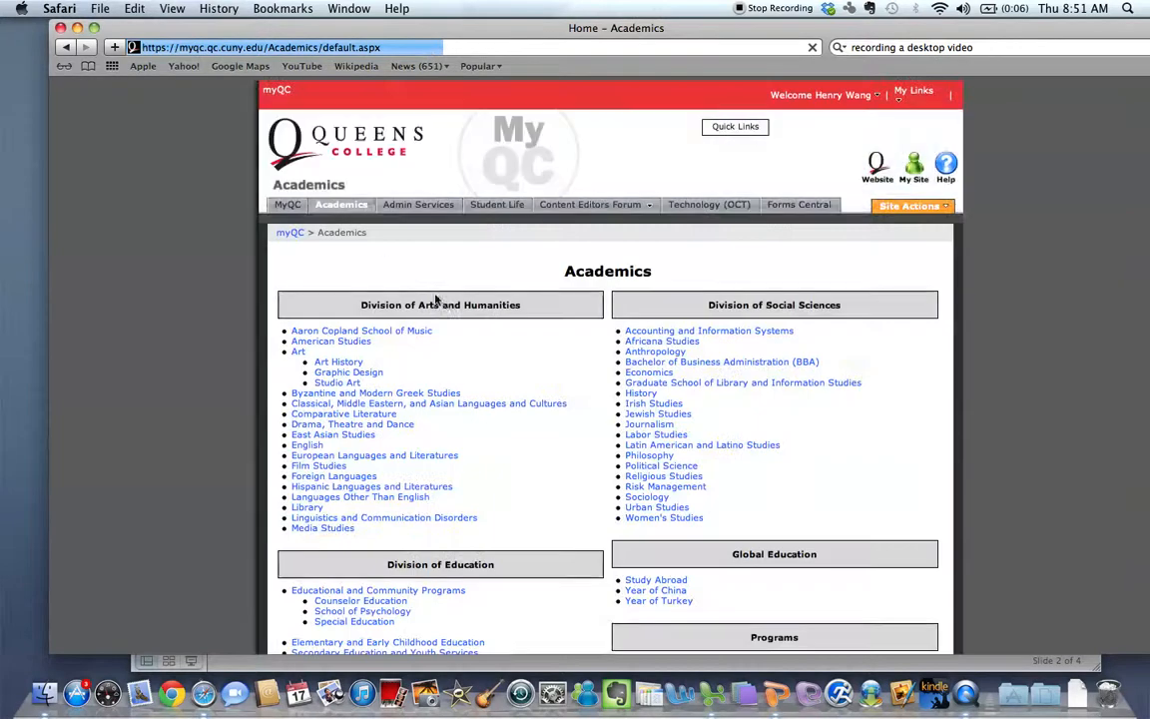
{"action": "scroll", "scroll_direction": "down", "scroll_amount": 3}
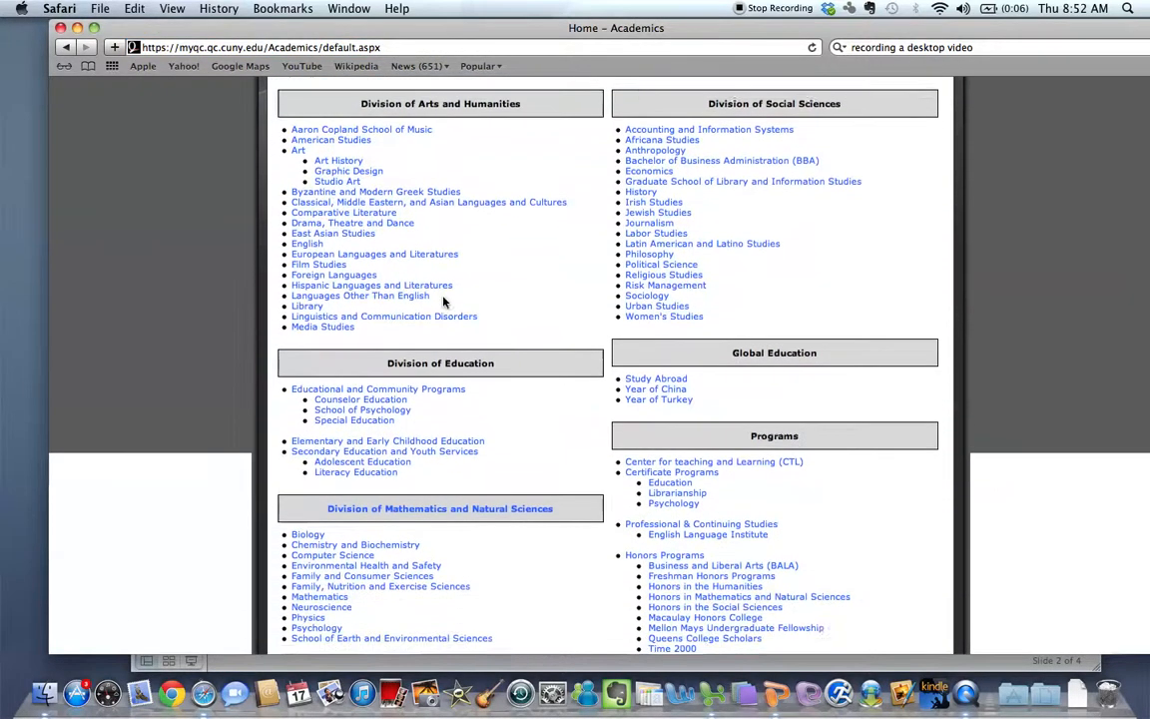
{"action": "scroll", "scroll_direction": "down", "scroll_amount": 3}
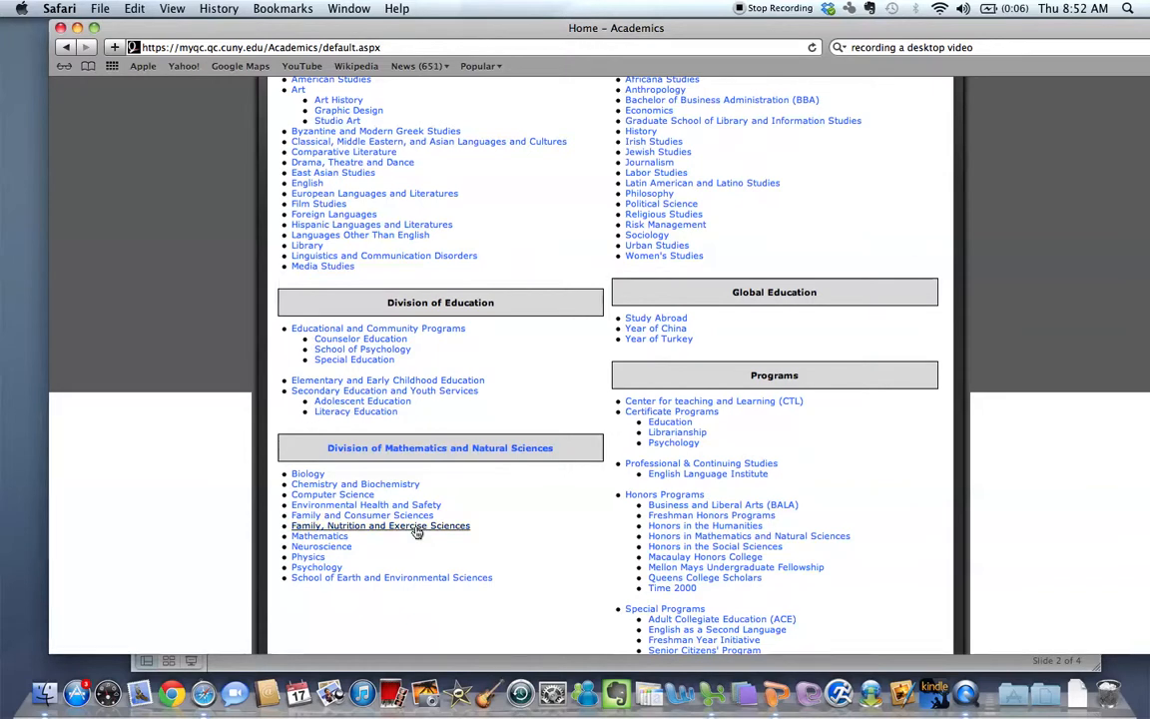
{"action": "left_click", "coordinate": [381, 525]}
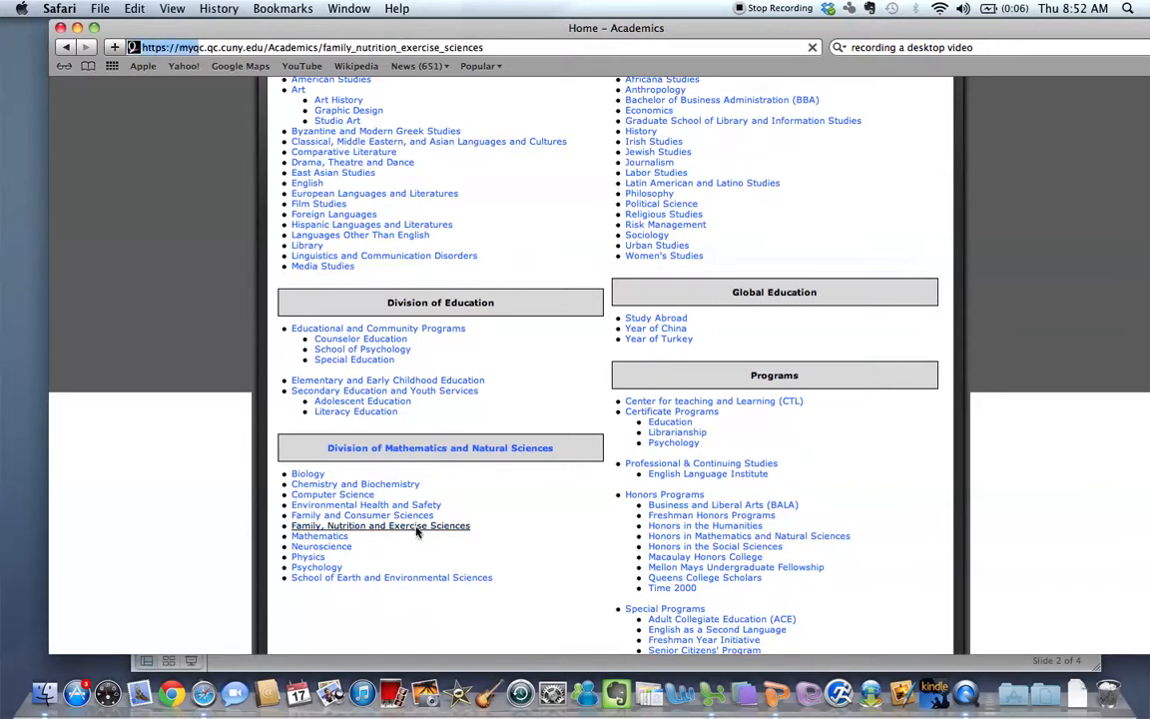
{"action": "left_click", "coordinate": [380, 525]}
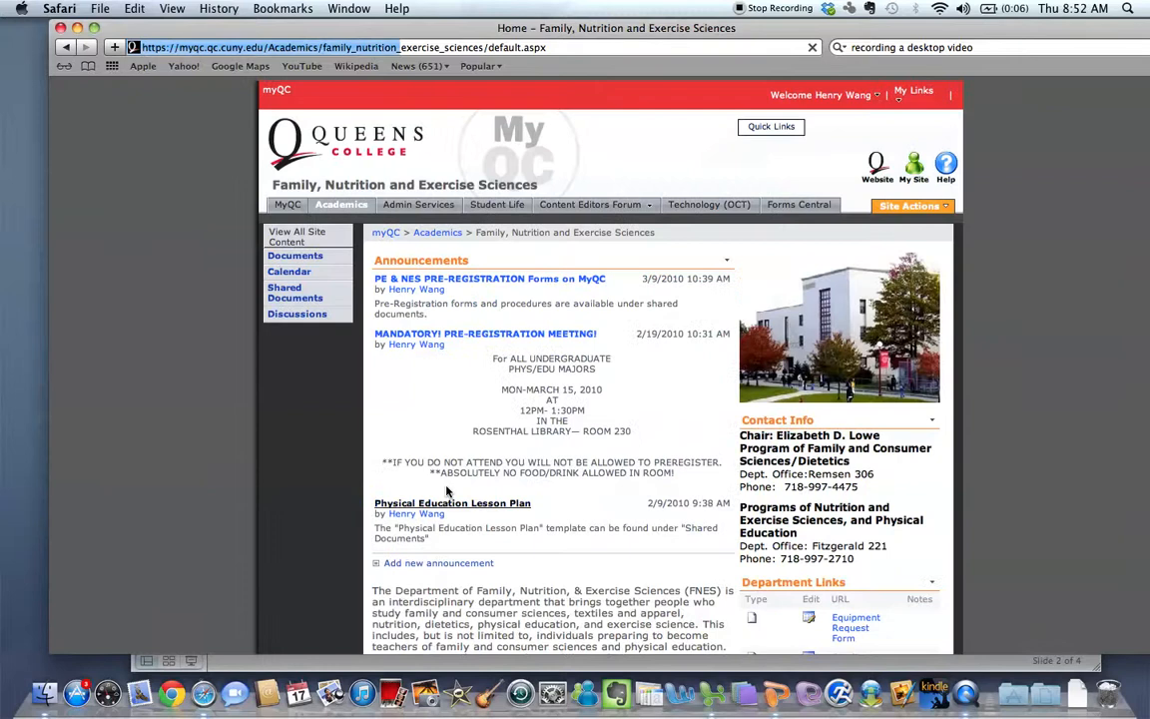
- Open 'Equipment Request Form' from the FNES Department Links section
{"action": "scroll", "scroll_direction": "down", "scroll_amount": 3}
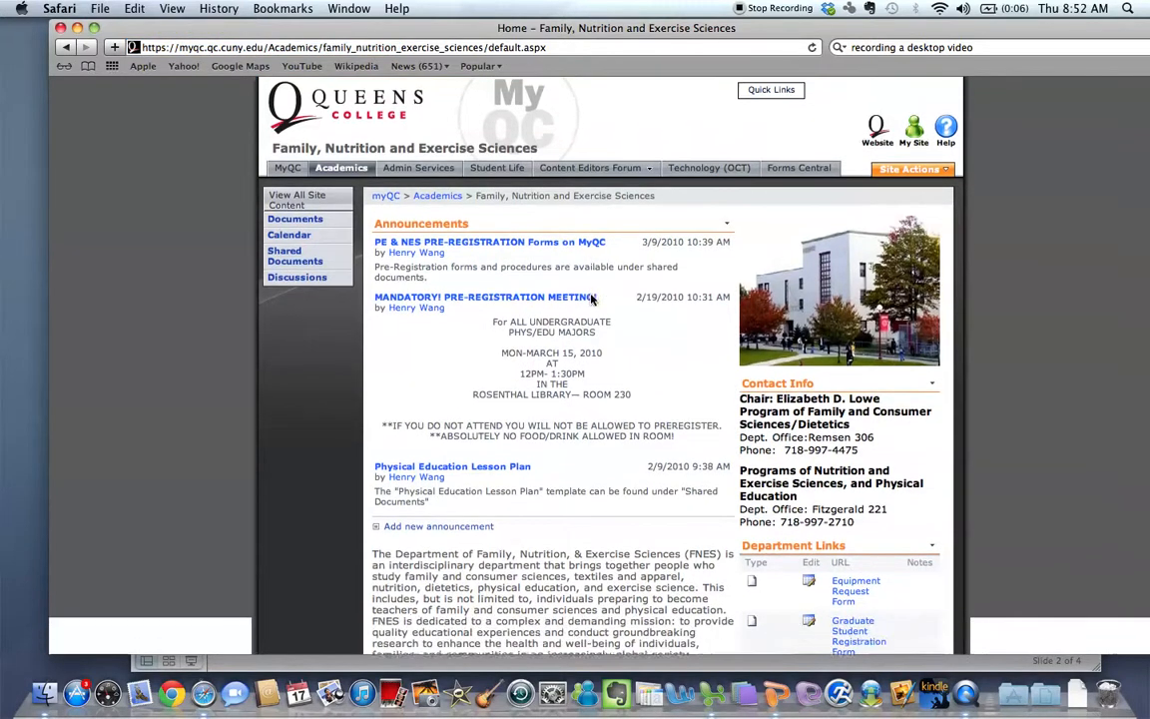
{"action": "scroll", "scroll_direction": "down", "scroll_amount": 3}
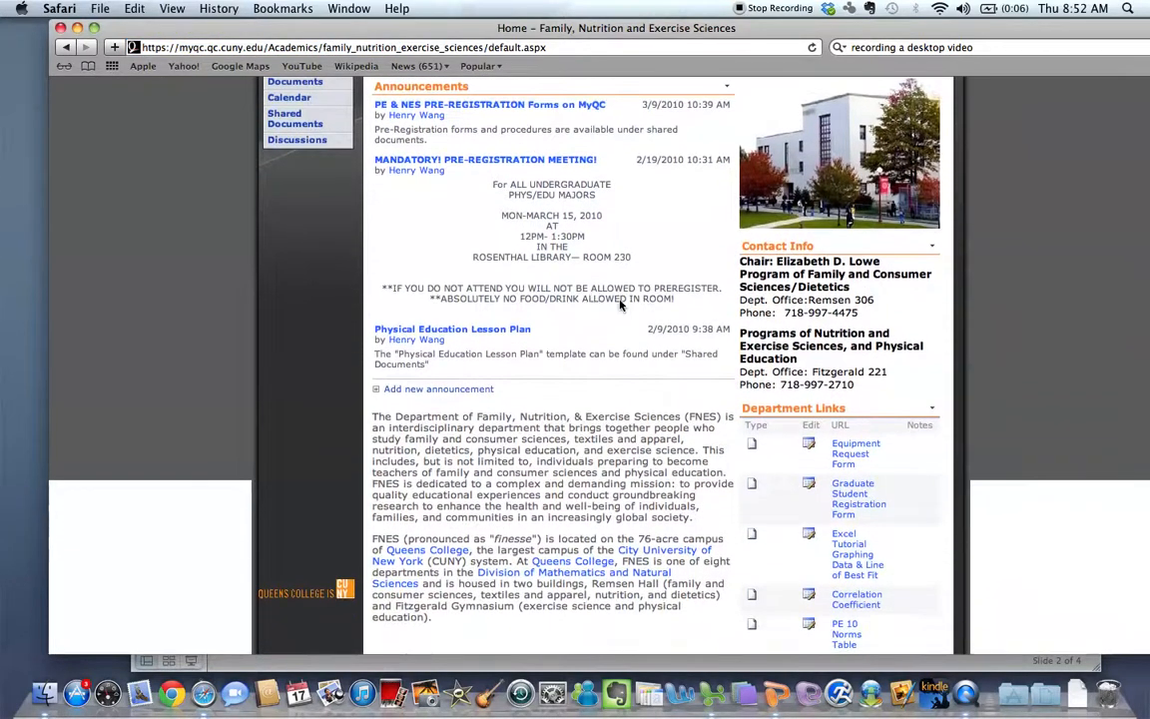
{"action": "left_click", "coordinate": [856, 453]}
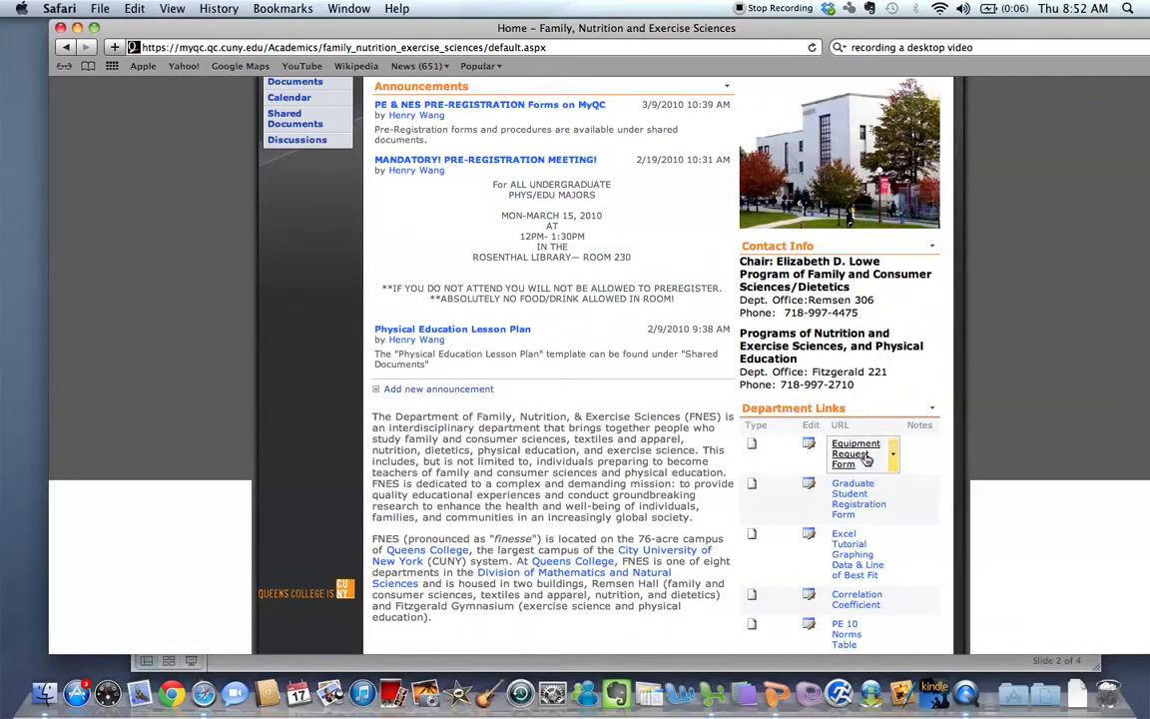
{"action": "left_click", "coordinate": [856, 454]}
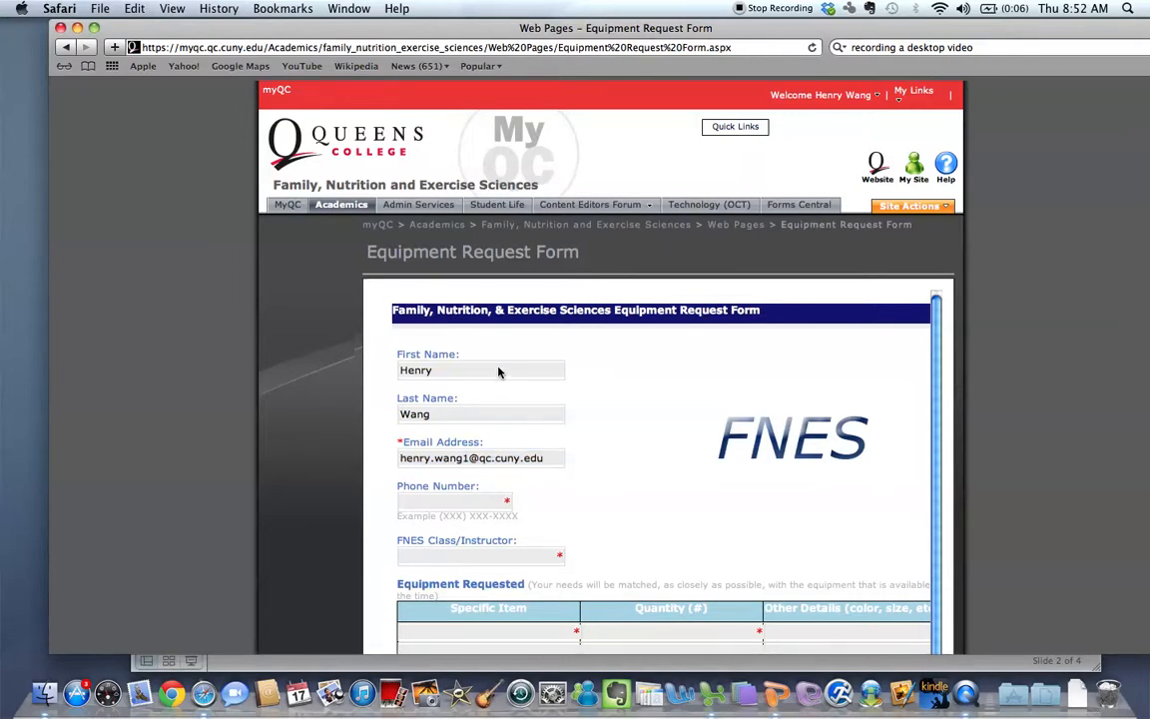
- Enter the contact phone number with area code (718) on the request form
{"action": "scroll", "scroll_direction": "down", "scroll_amount": 3}
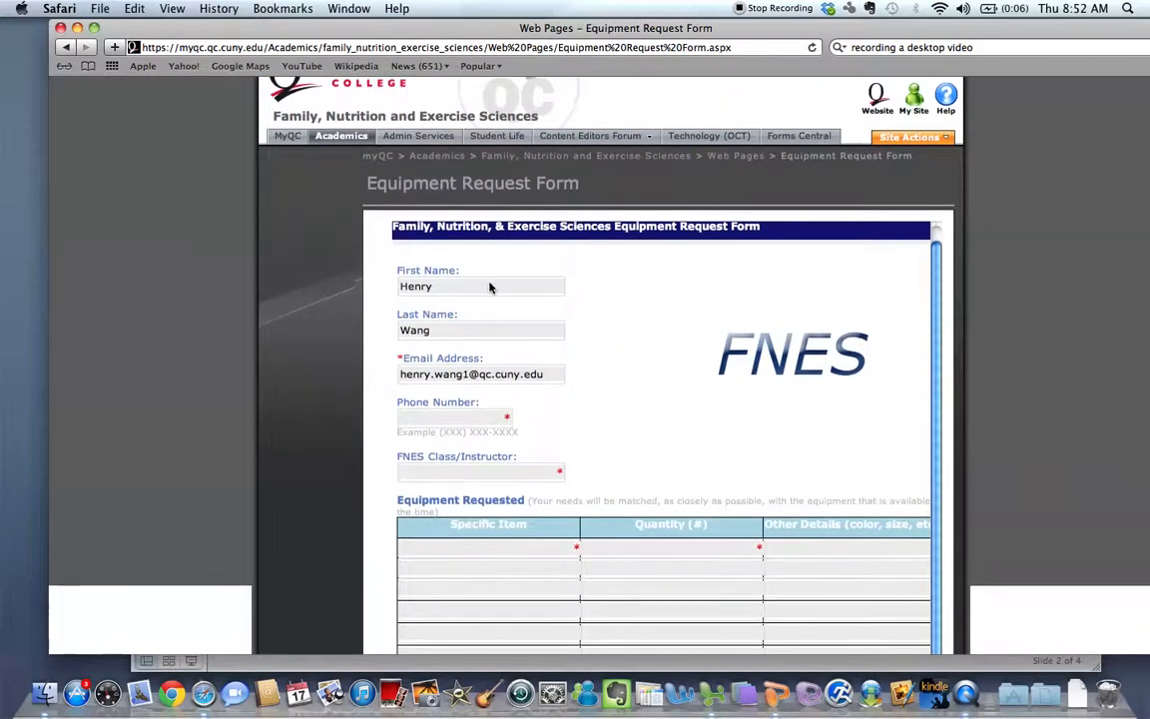
{"action": "left_click", "coordinate": [452, 417]}
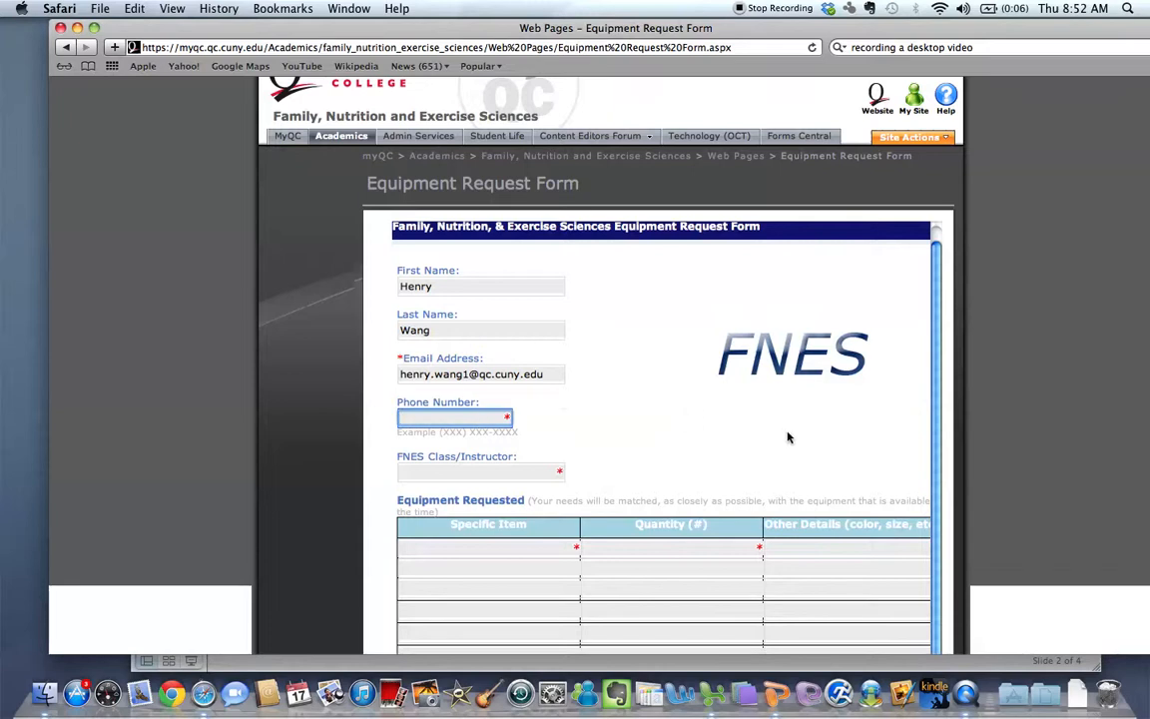
{"action": "type", "text": "("}
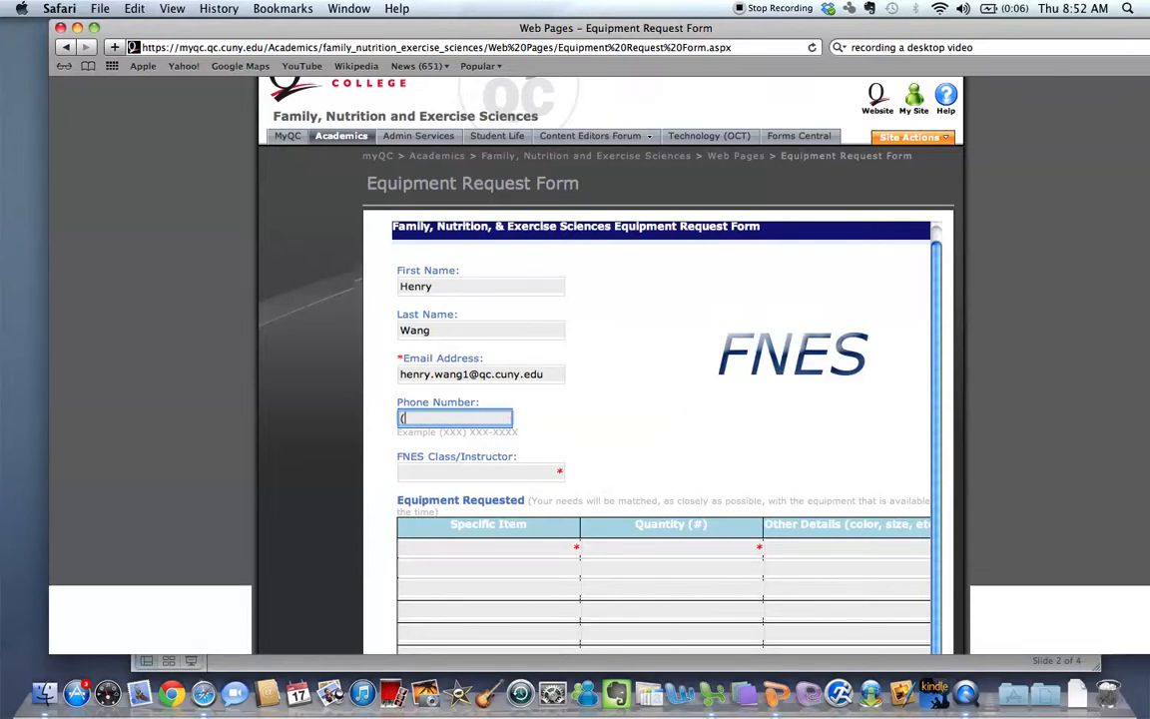
{"action": "type", "text": "718"}
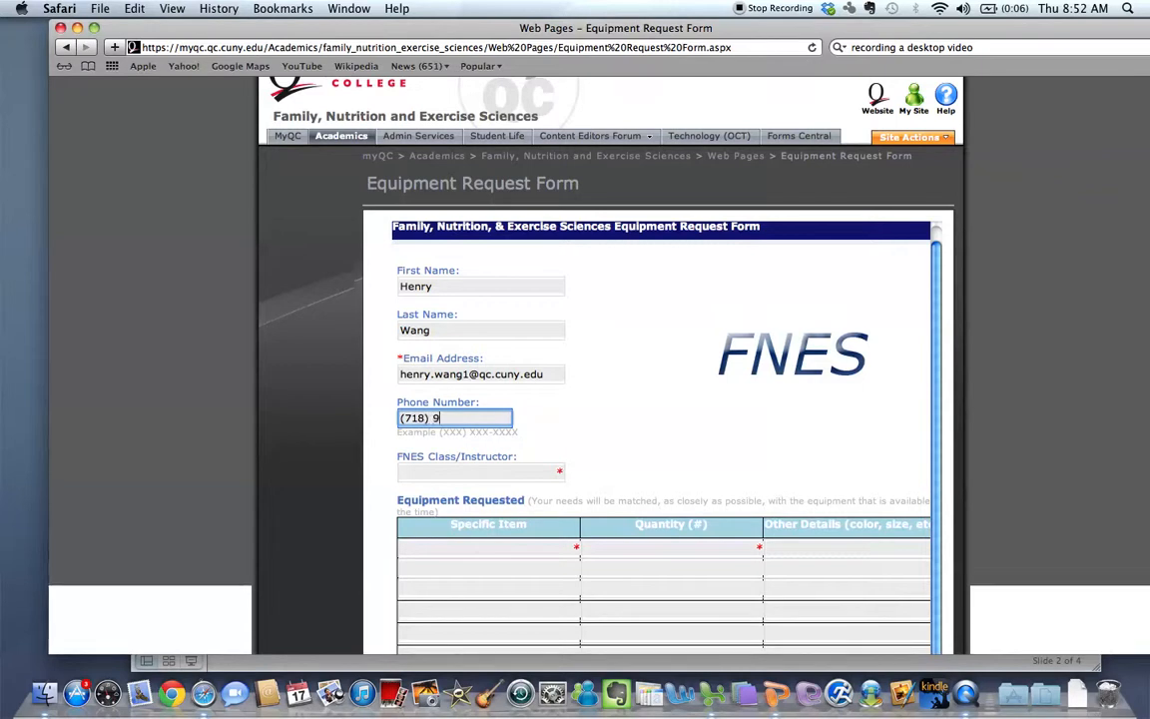
{"action": "type", "text": "97"}
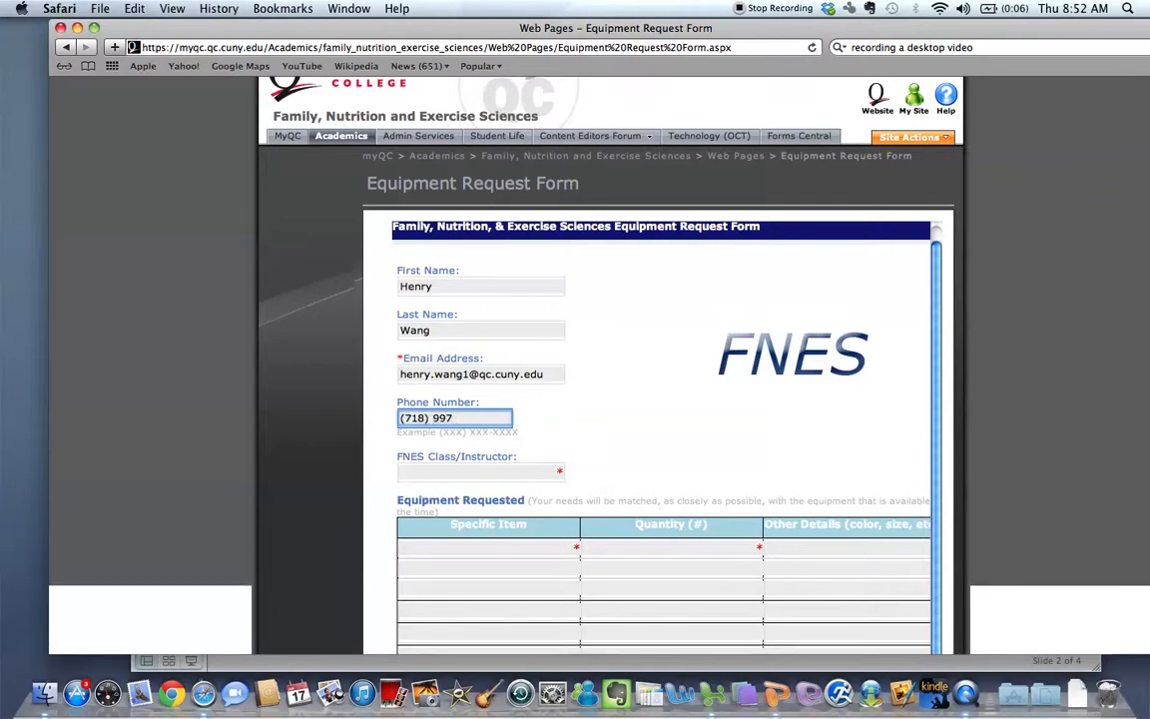
{"action": "type", "text": "-2725"}
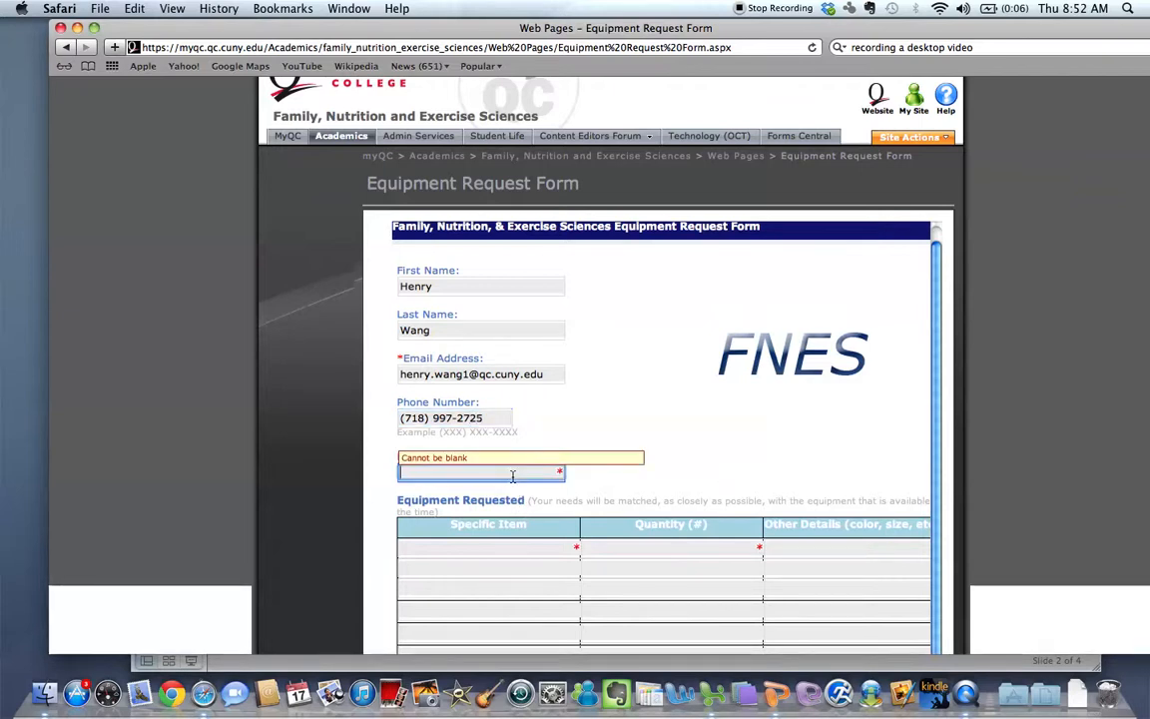
- Fill the FNES Class/Instructor field with the FNES class and Professor Wang
{"action": "type", "text": "FNES 211 /"}
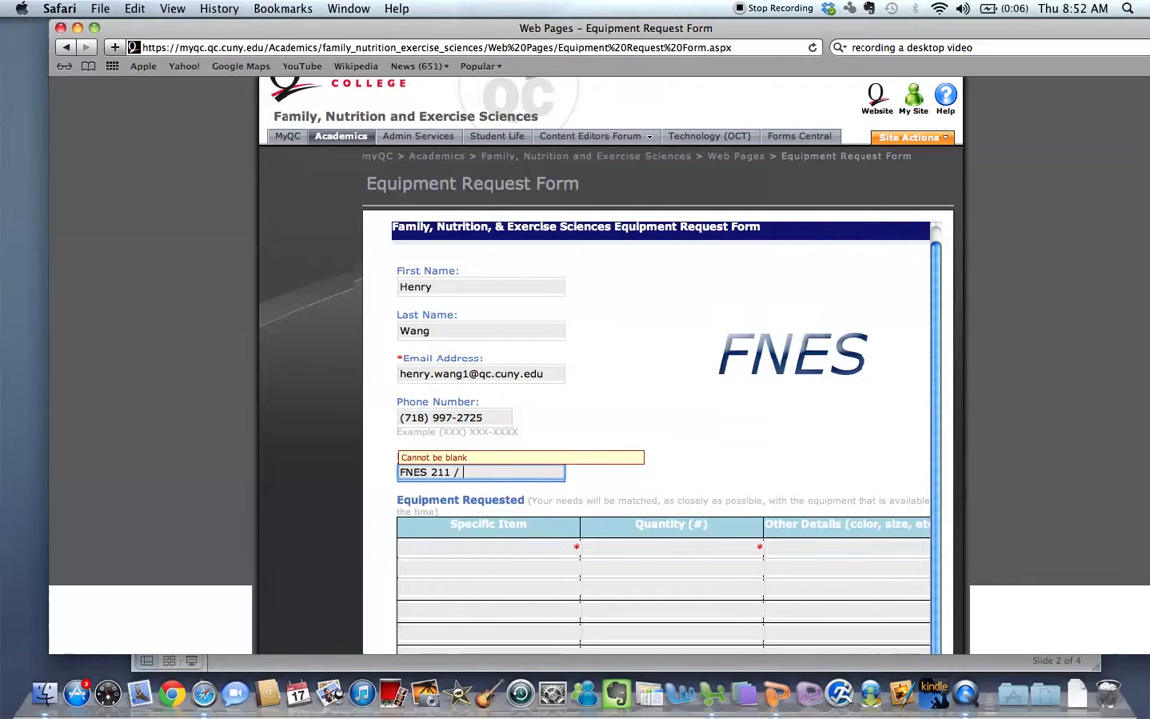
{"action": "type", "text": "Professor"}
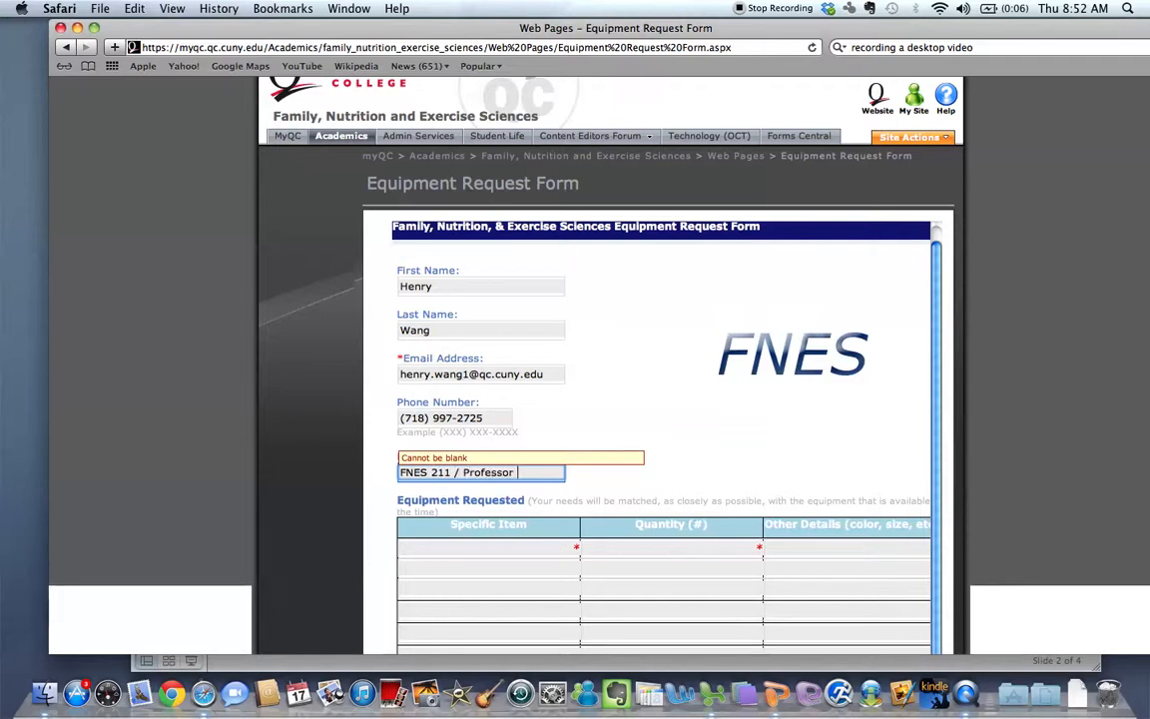
{"action": "type", "text": "Wang"}
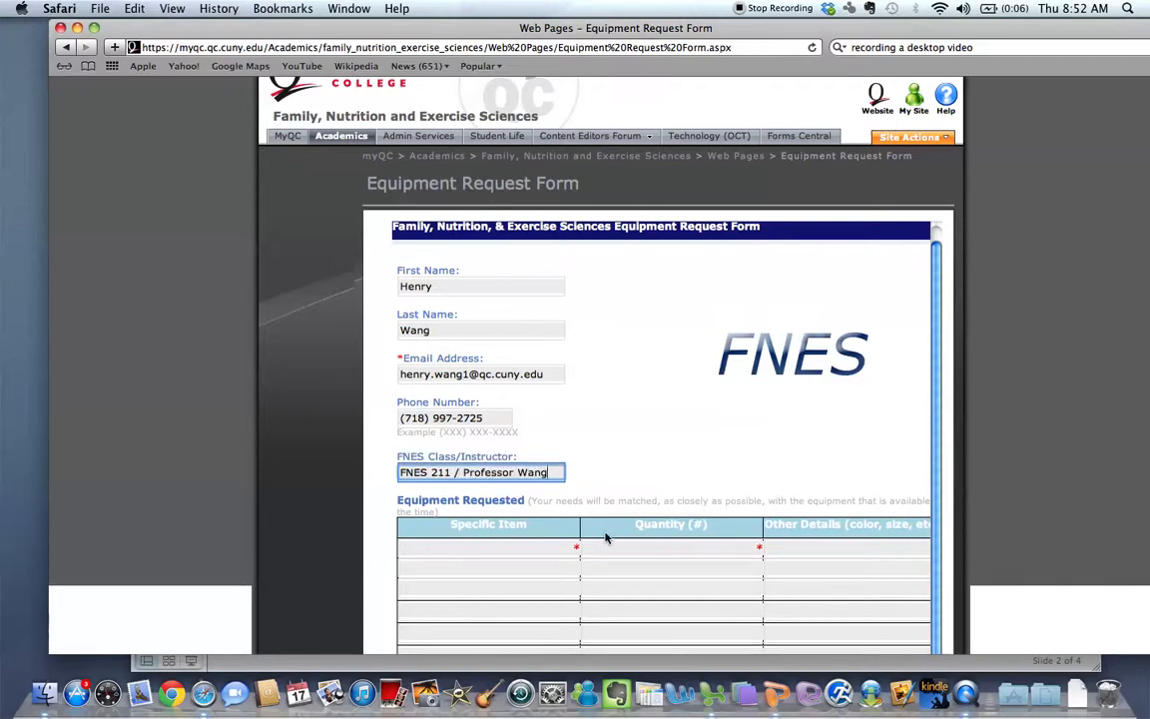
{"action": "left_click", "coordinate": [488, 548]}
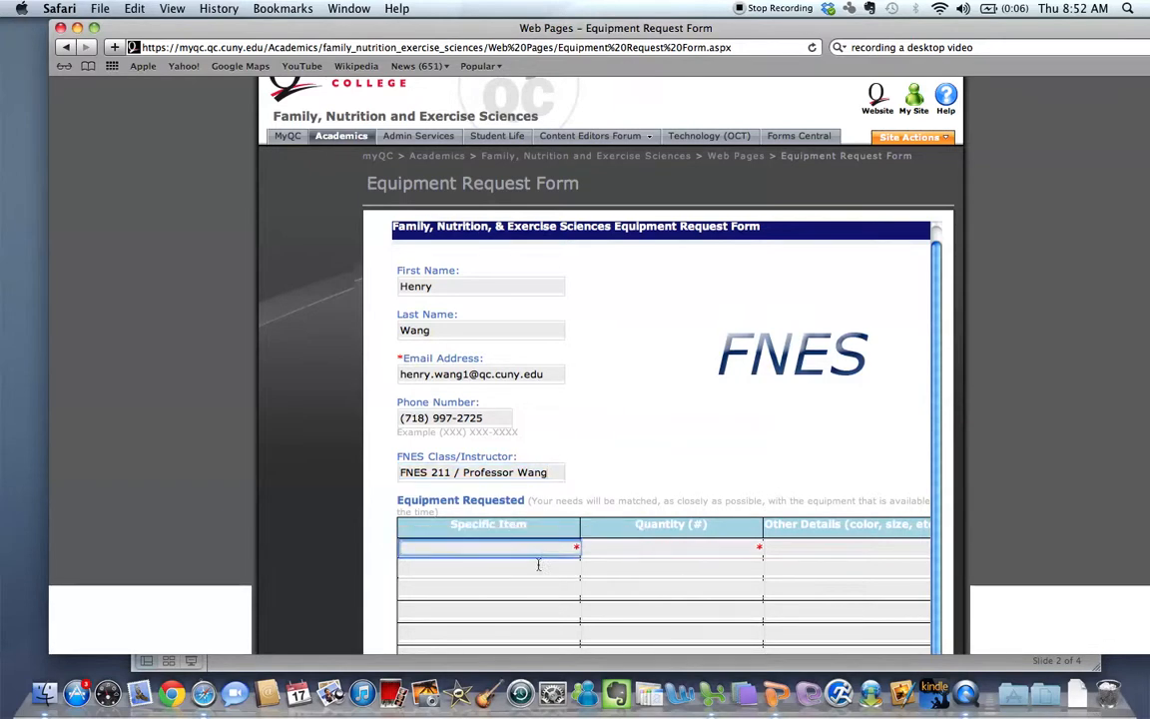
{"action": "scroll", "scroll_direction": "down", "scroll_amount": 3}
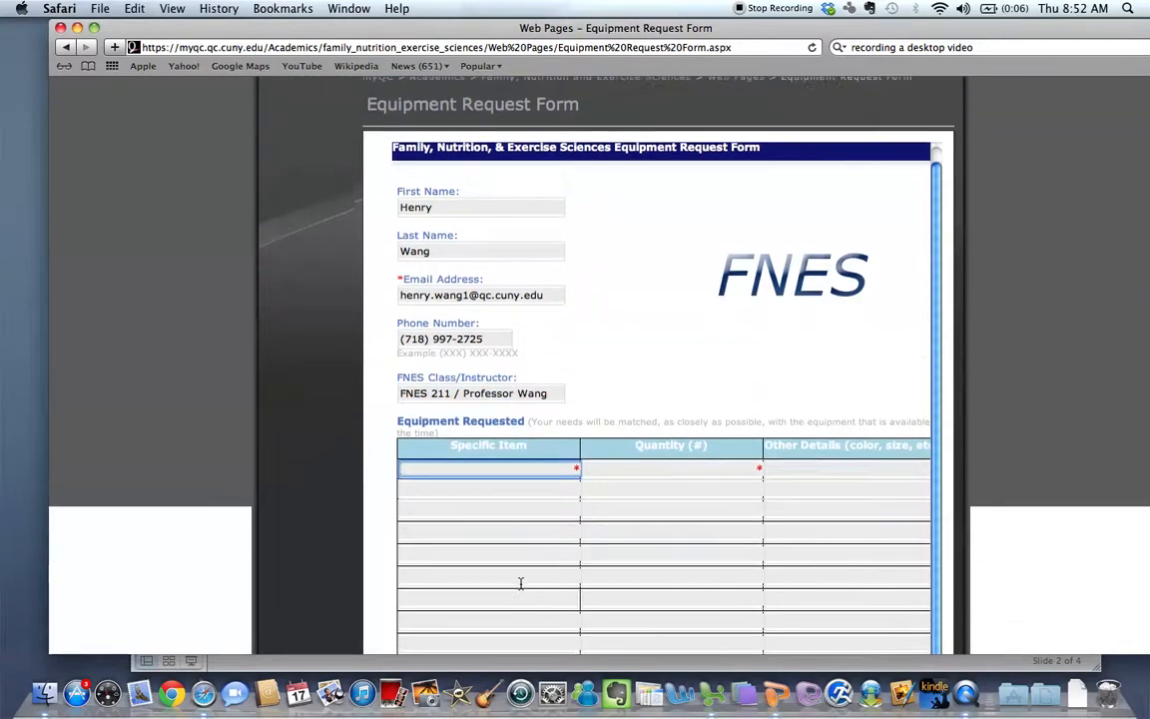
- Add the first equipment row: Basketballs, quantity 12, 'Adult sized basketballs'
{"action": "scroll", "scroll_direction": "down", "scroll_amount": 3}
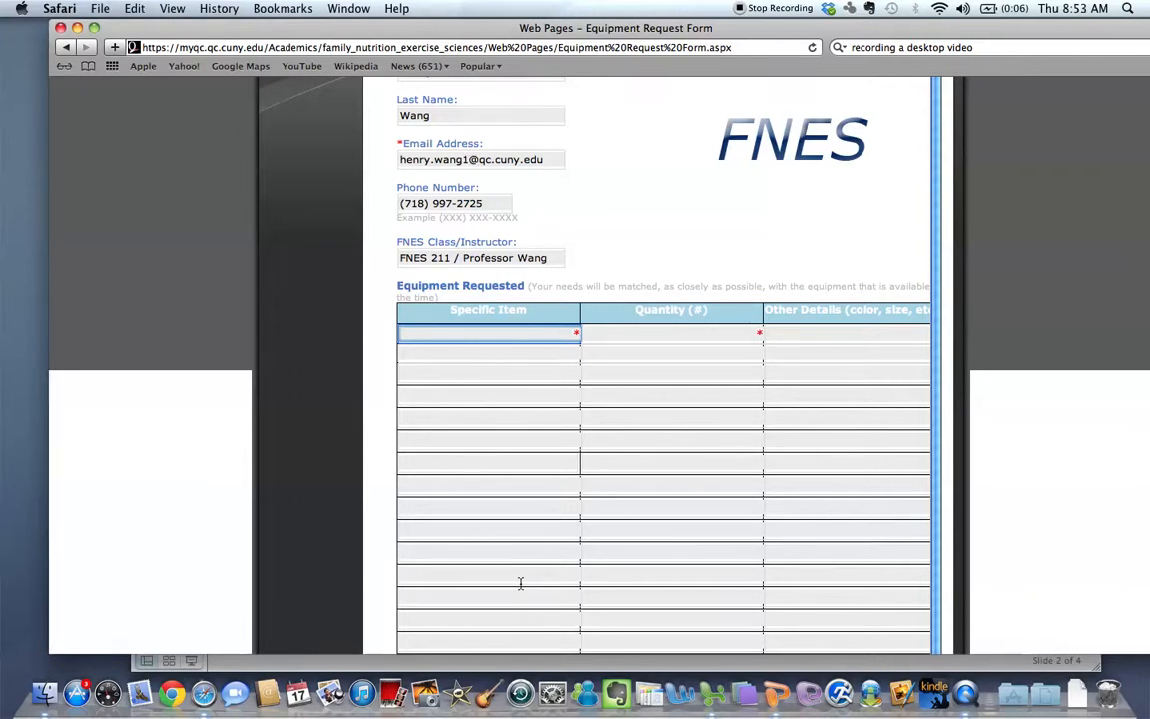
{"action": "type", "text": "Basketballs"}
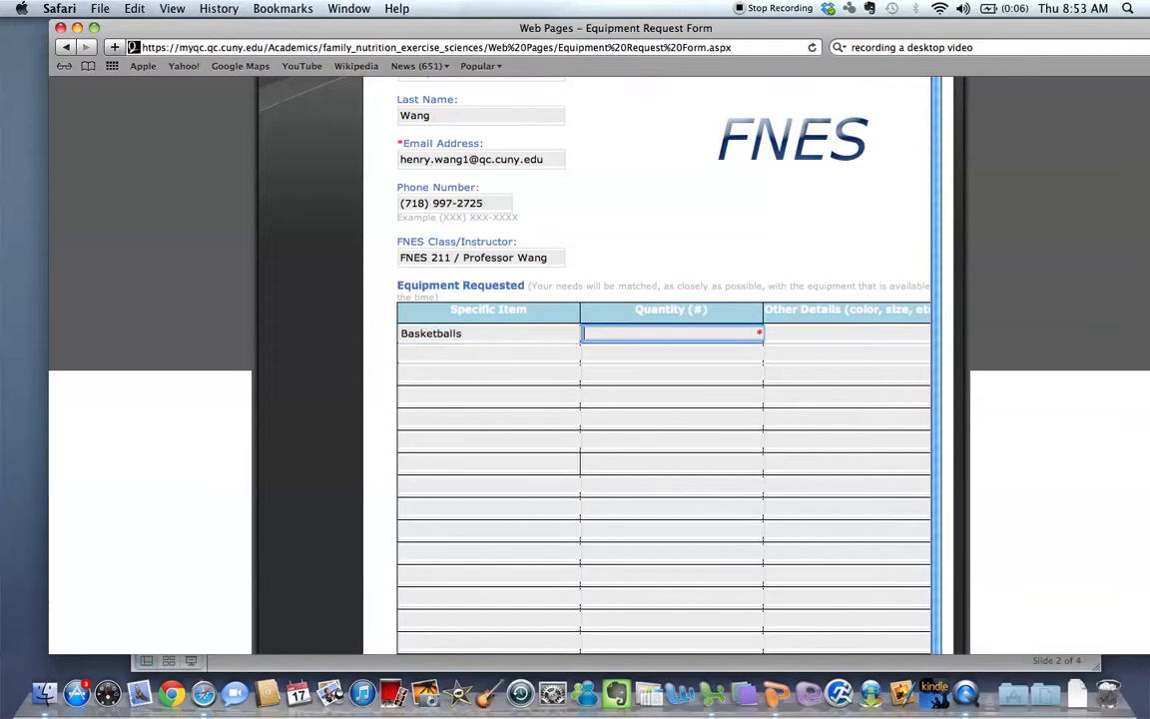
{"action": "type", "text": "12"}
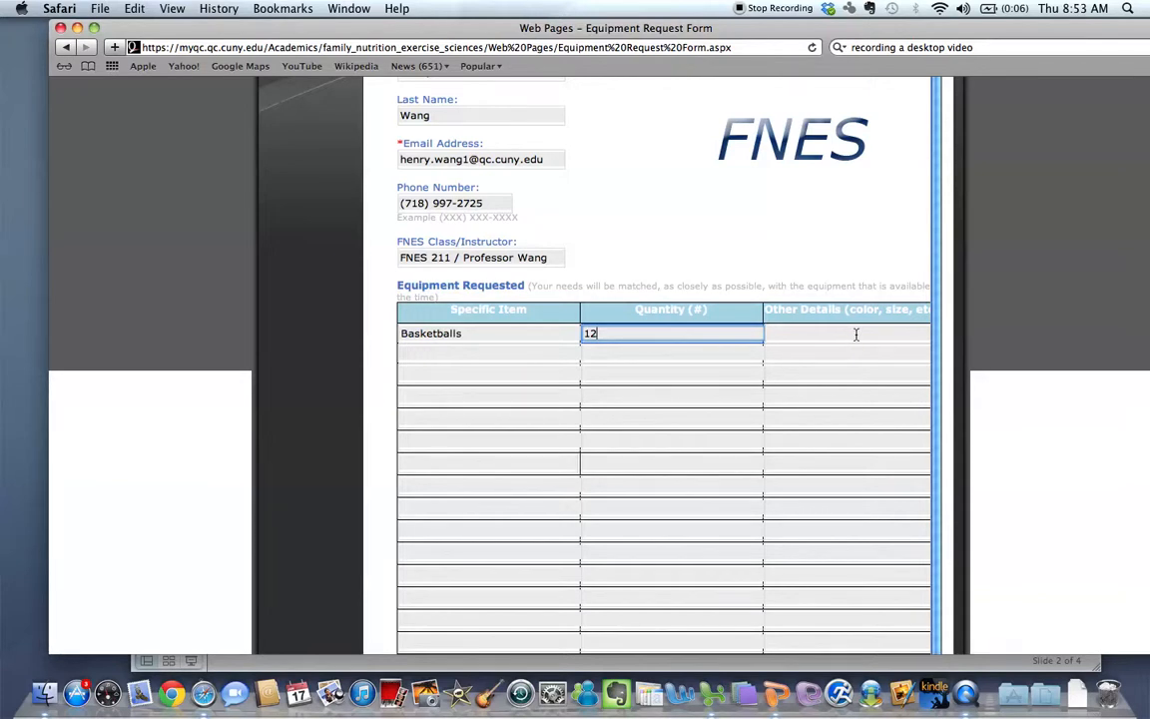
{"action": "left_click", "coordinate": [846, 333]}
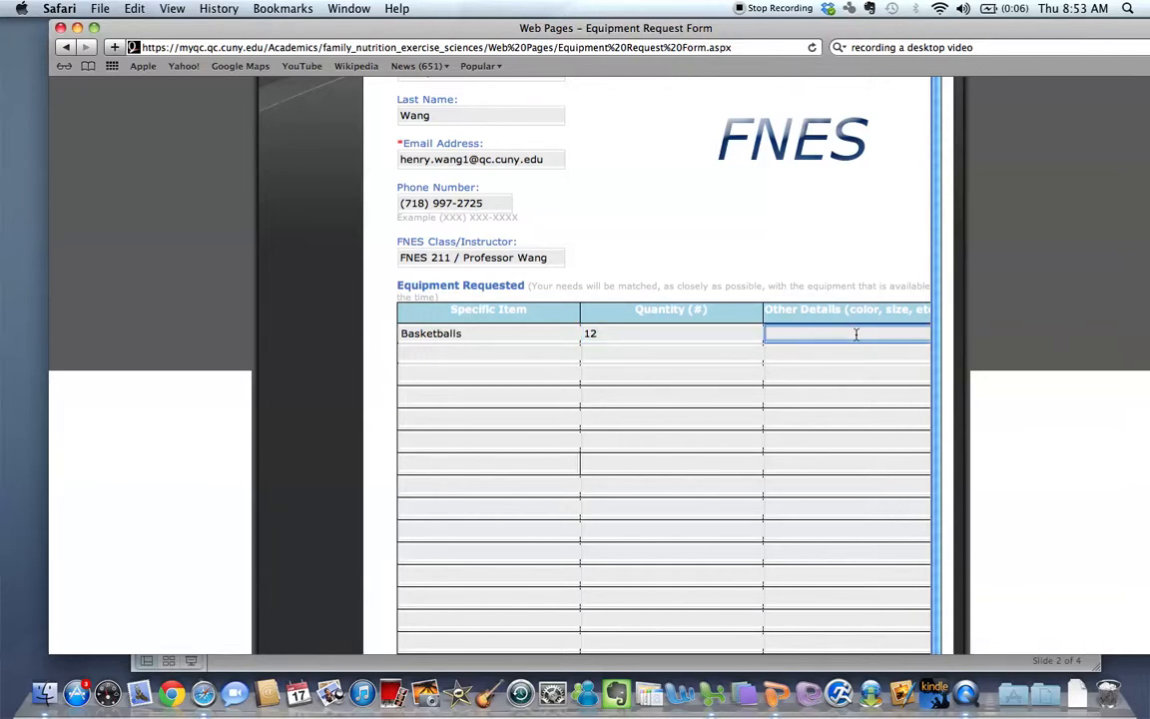
{"action": "type", "text": "Adult siz"}
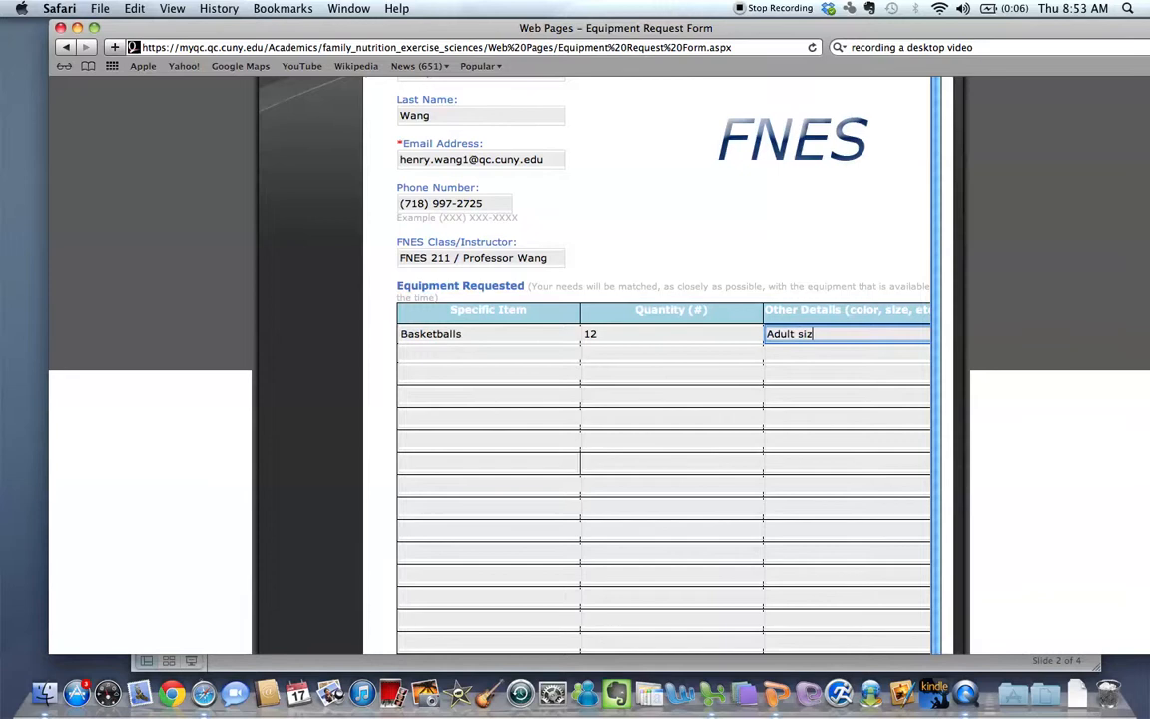
{"action": "type", "text": "ed basketballs"}
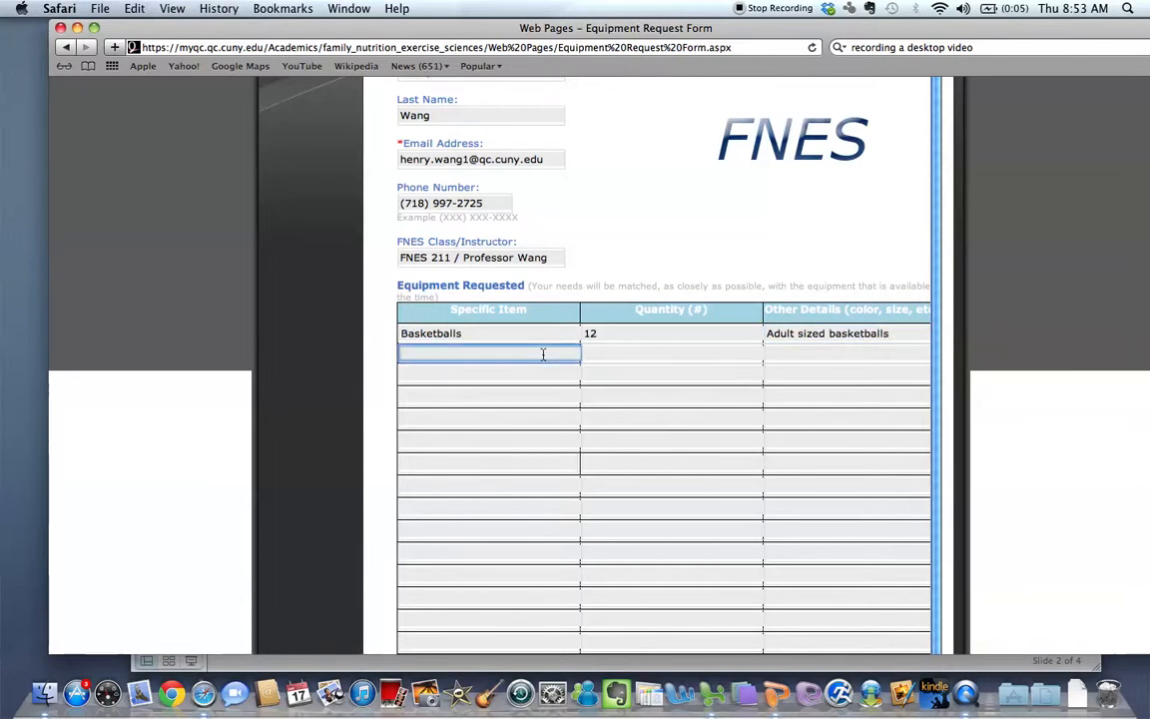
- Add the second equipment row: Cones, quantity 15, 'Large cones'
{"action": "type", "text": "C"}
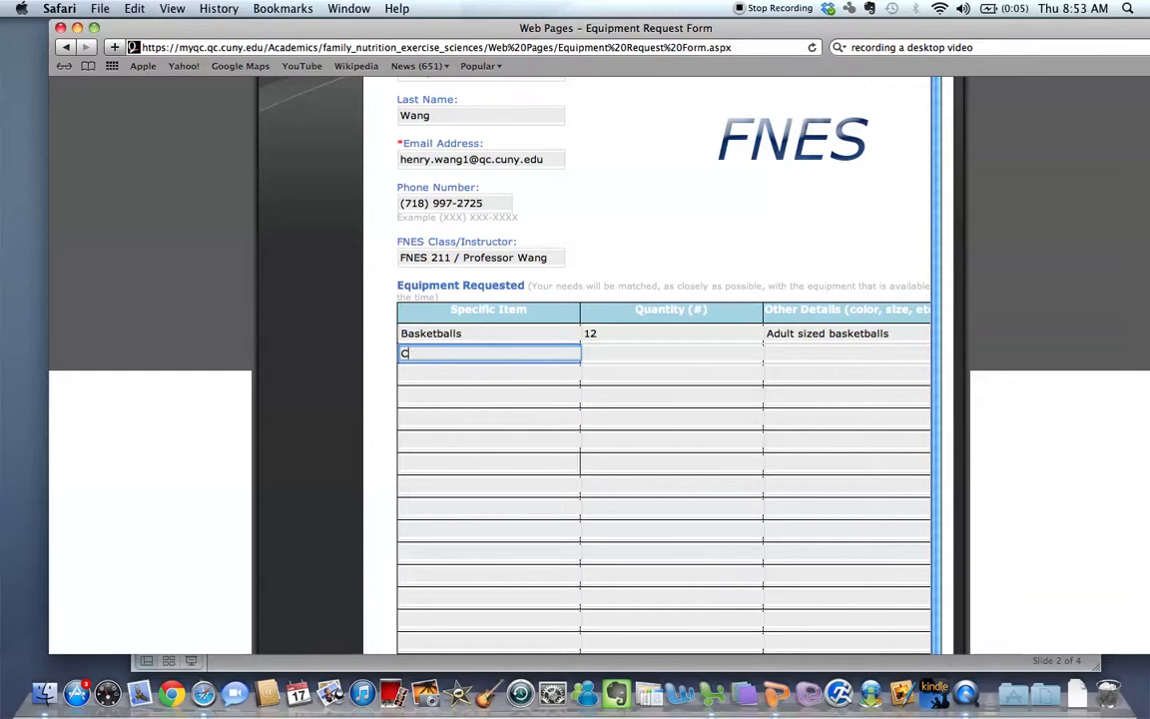
{"action": "type", "text": "ones"}
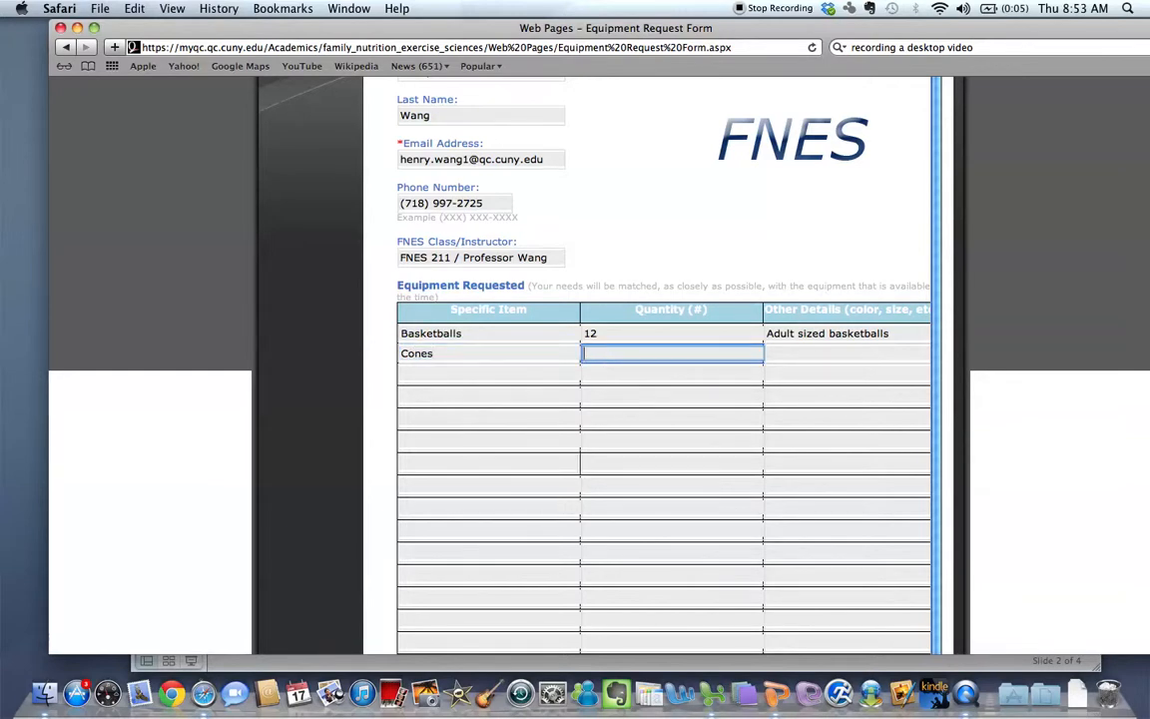
{"action": "type", "text": "15"}
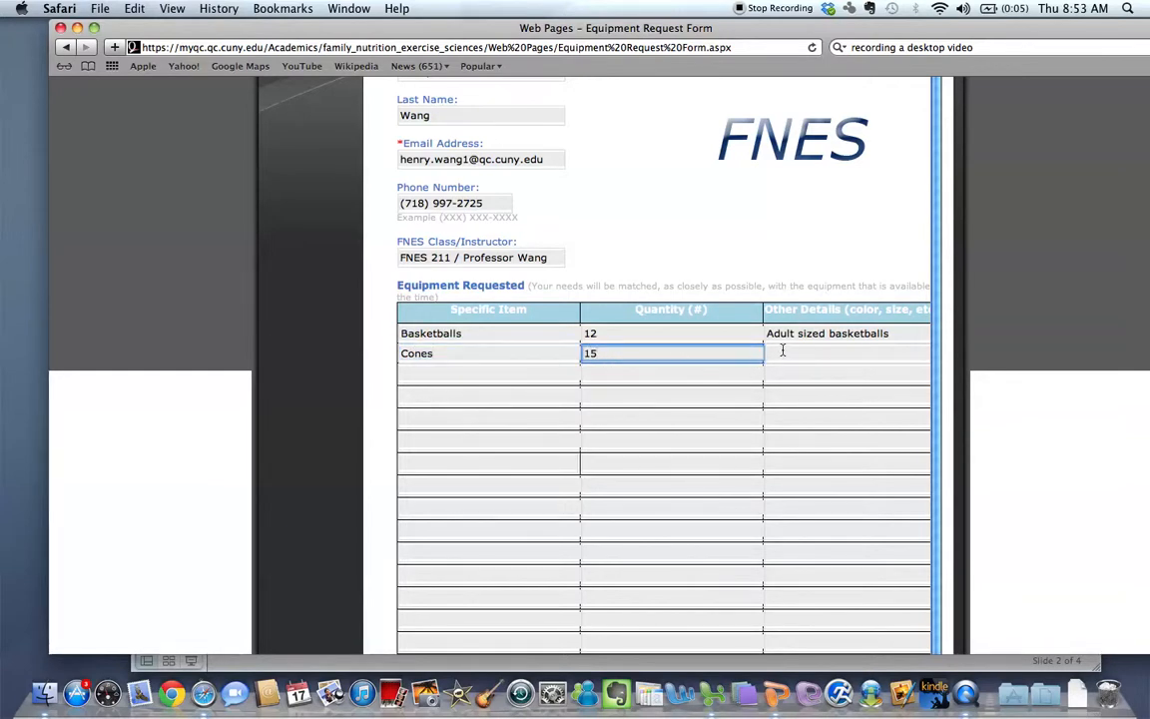
{"action": "type", "text": "Large"}
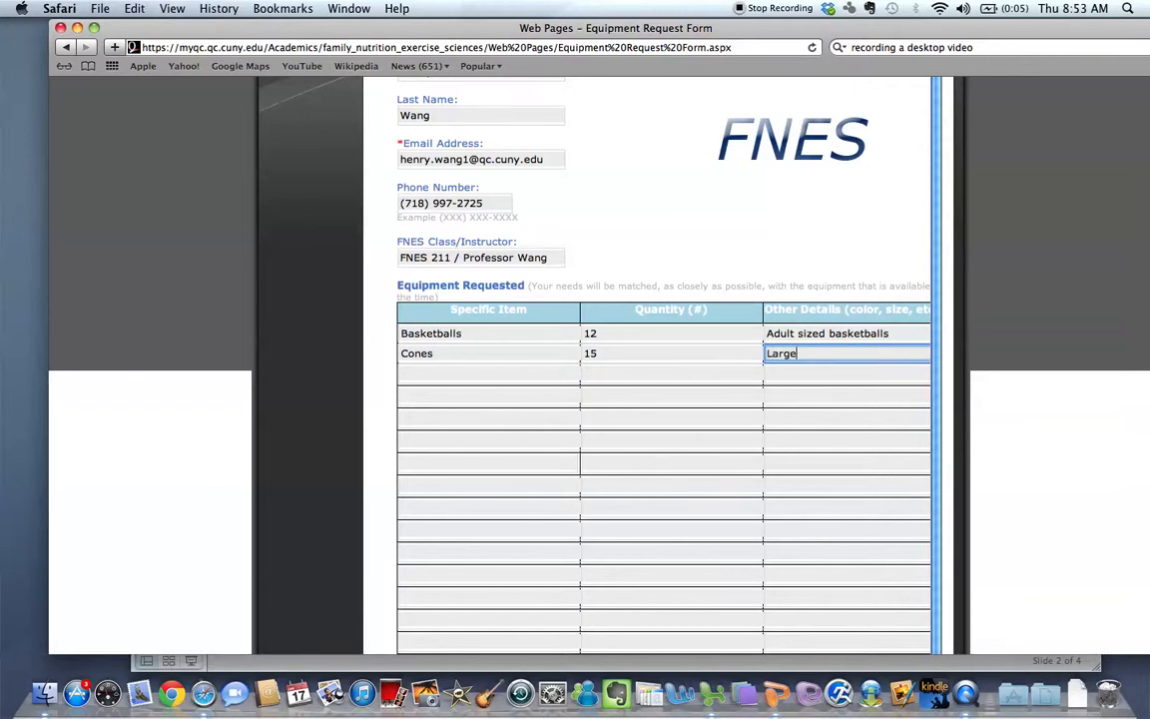
{"action": "type", "text": "cones"}
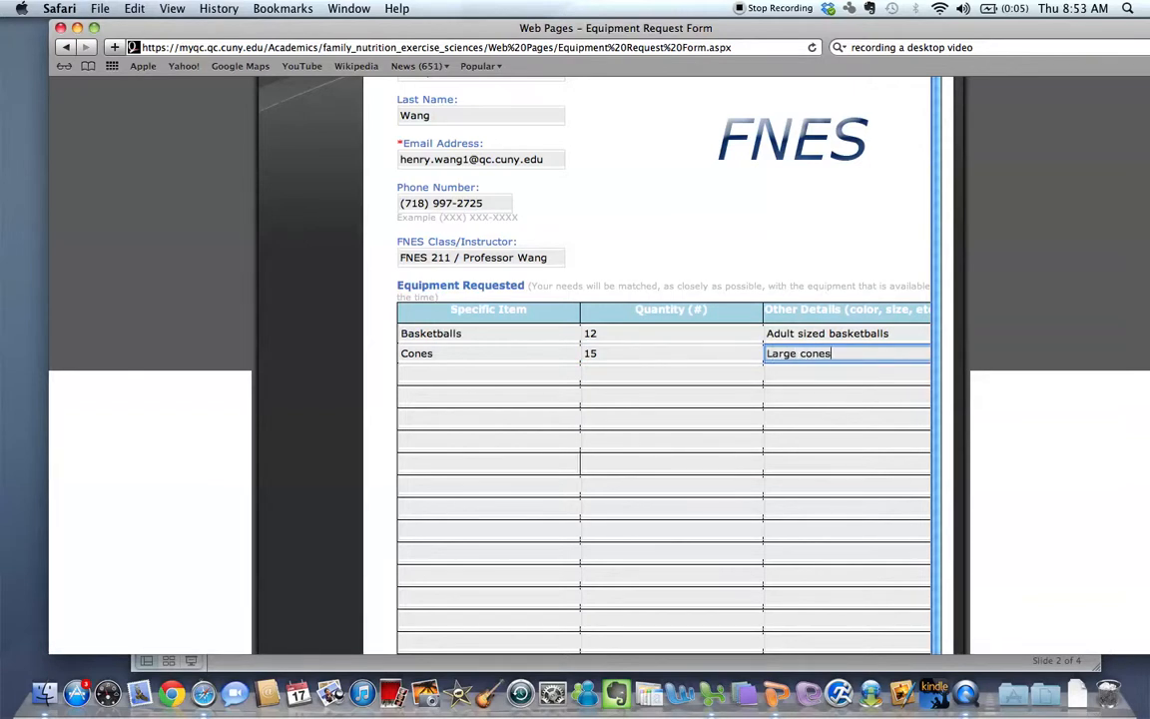
{"action": "scroll", "scroll_direction": "down", "scroll_amount": 3}
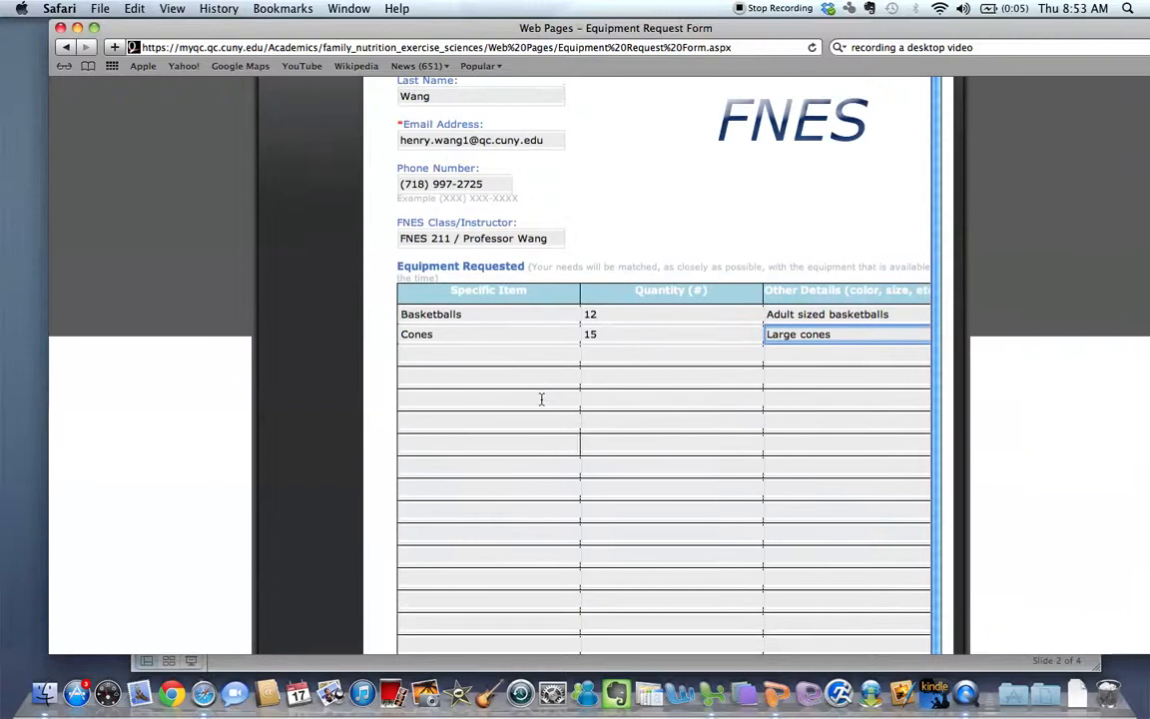
- Enter pick-up date 1-15-2013 at 10AM and return date 1/15/2013 at 12pm
{"action": "scroll", "scroll_direction": "down", "scroll_amount": 3}
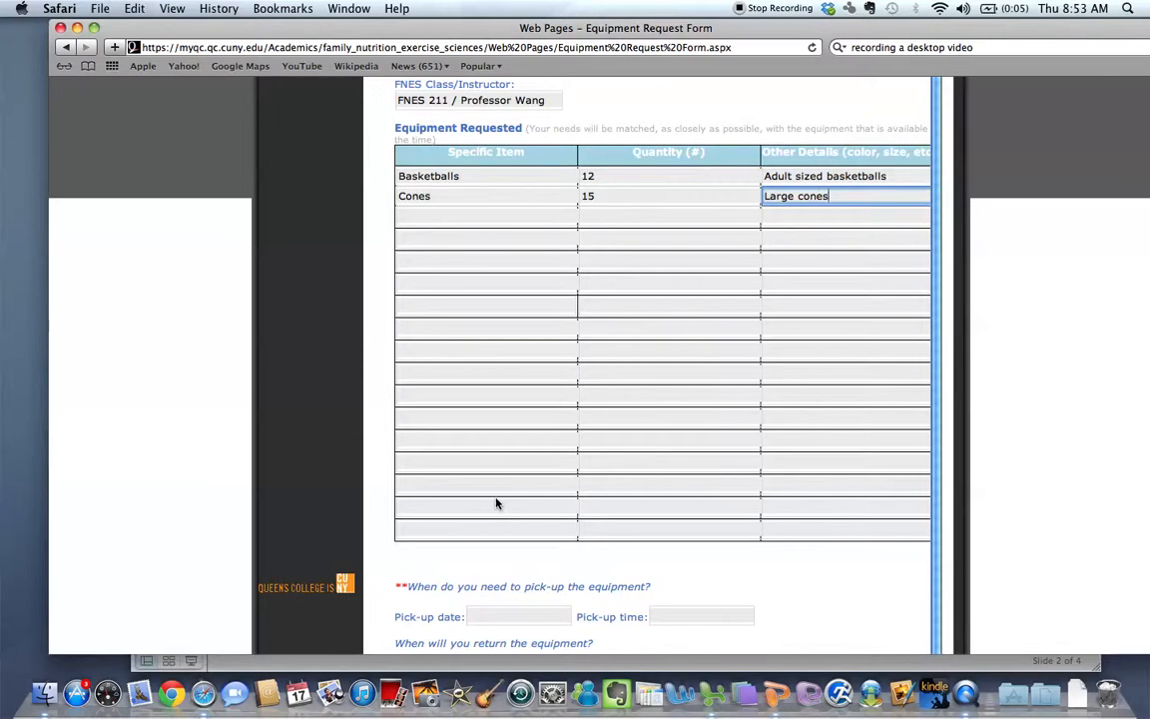
{"action": "scroll", "scroll_direction": "down", "scroll_amount": 3}
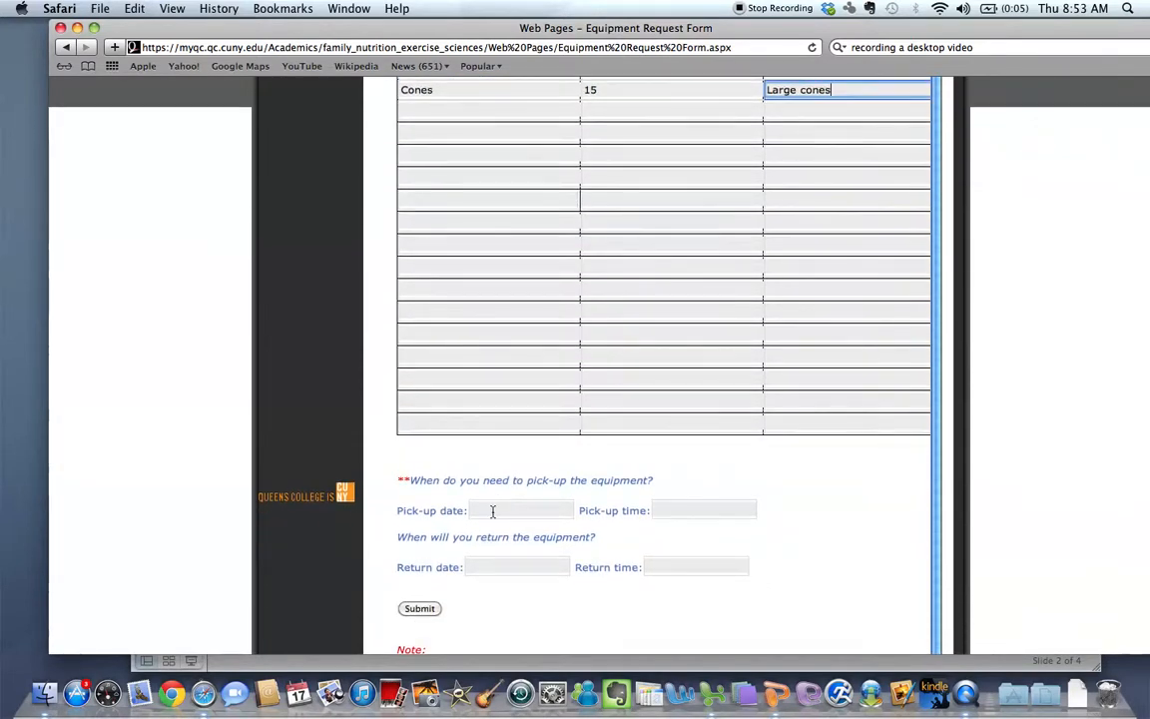
{"action": "left_click", "coordinate": [520, 510]}
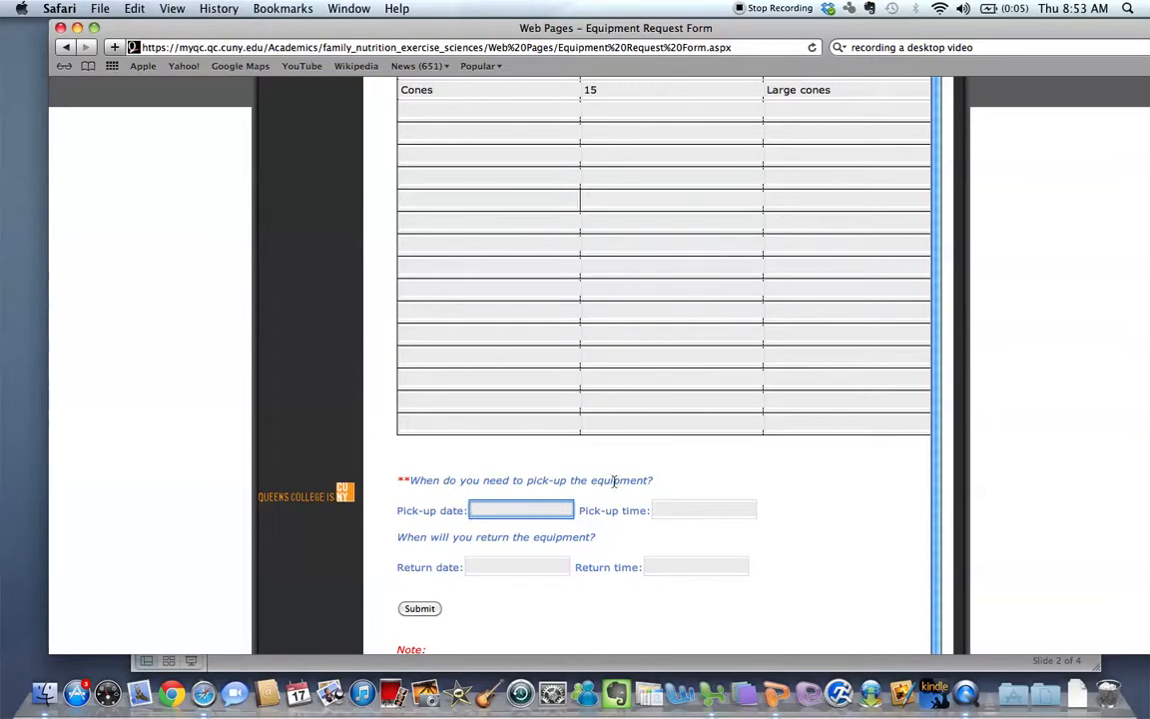
{"action": "type", "text": "1"}
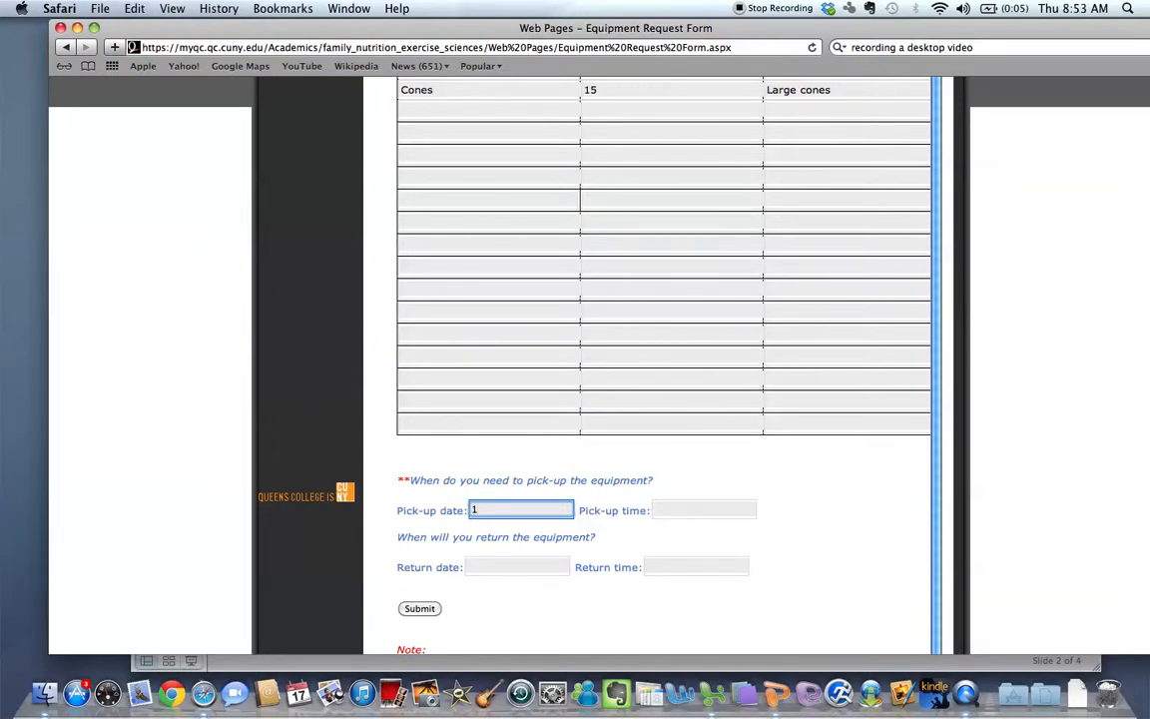
{"action": "type", "text": "-15-2013"}
{"action": "left_click", "coordinate": [705, 510]}
{"action": "type", "text": "10AM"}
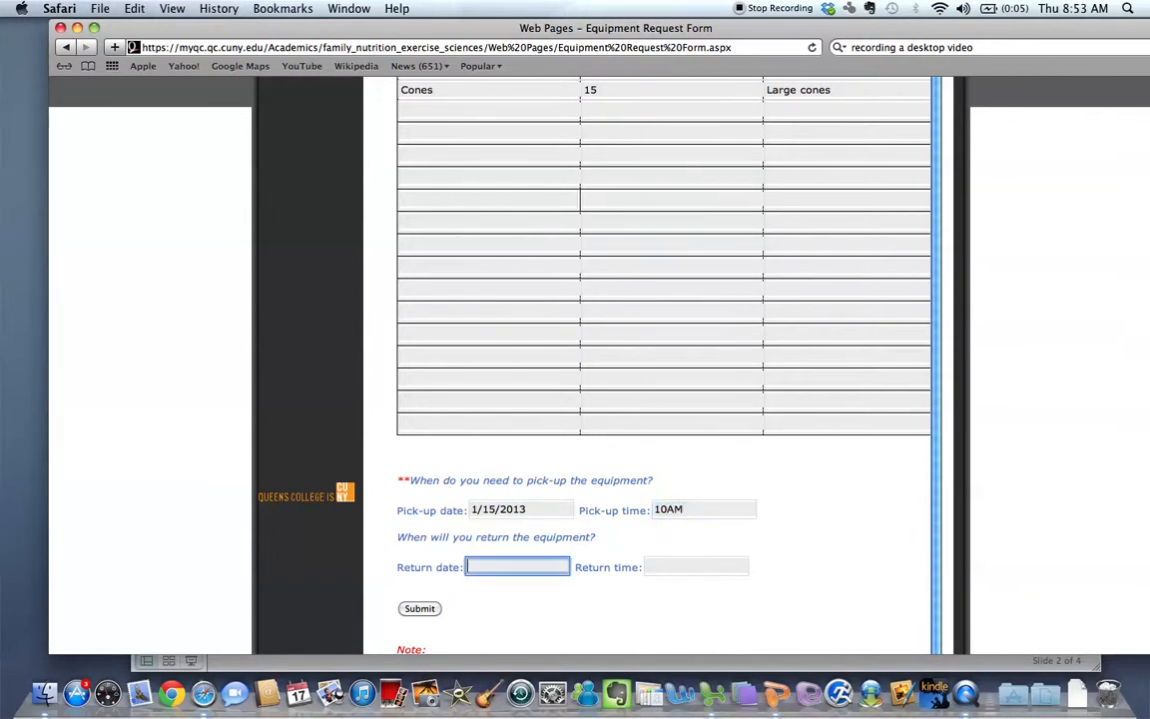
{"action": "type", "text": "1/15/20"}
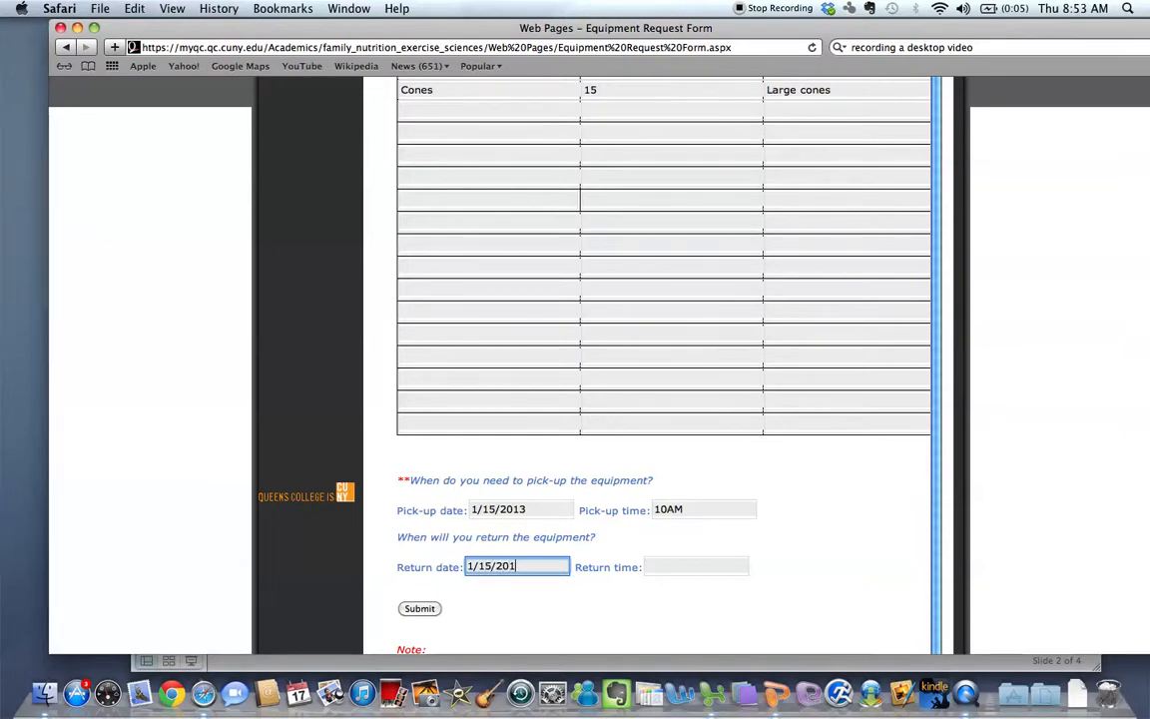
{"action": "type", "text": "12"}
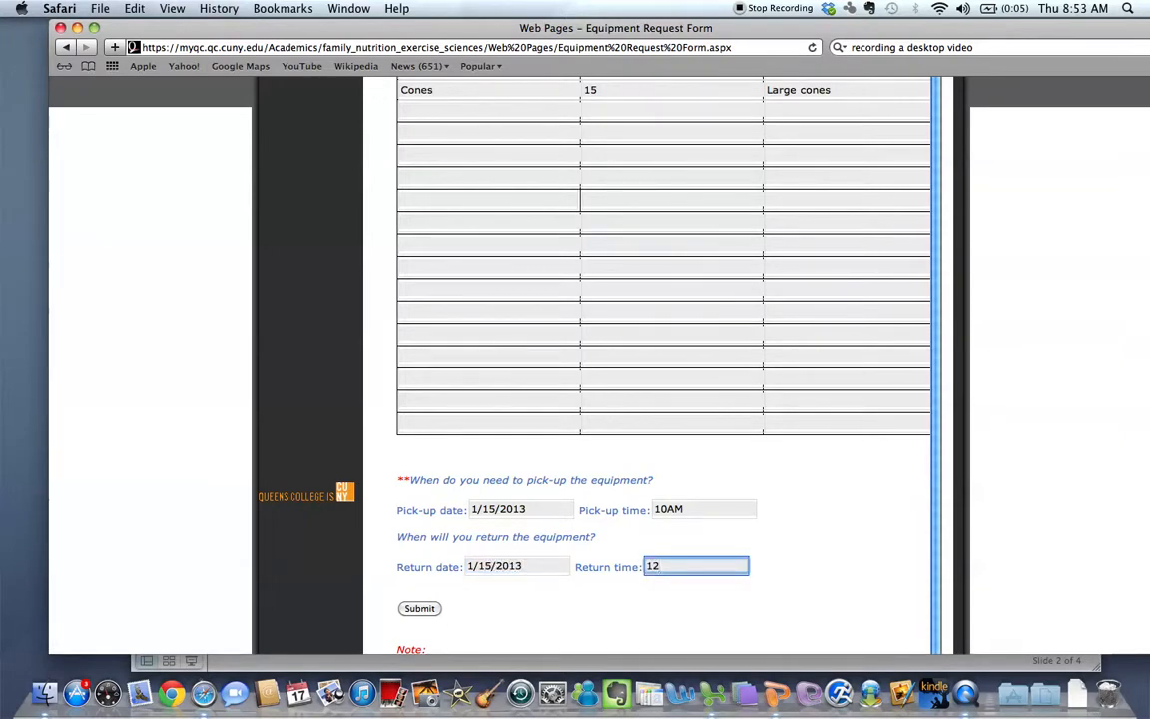
{"action": "type", "text": "pm"}
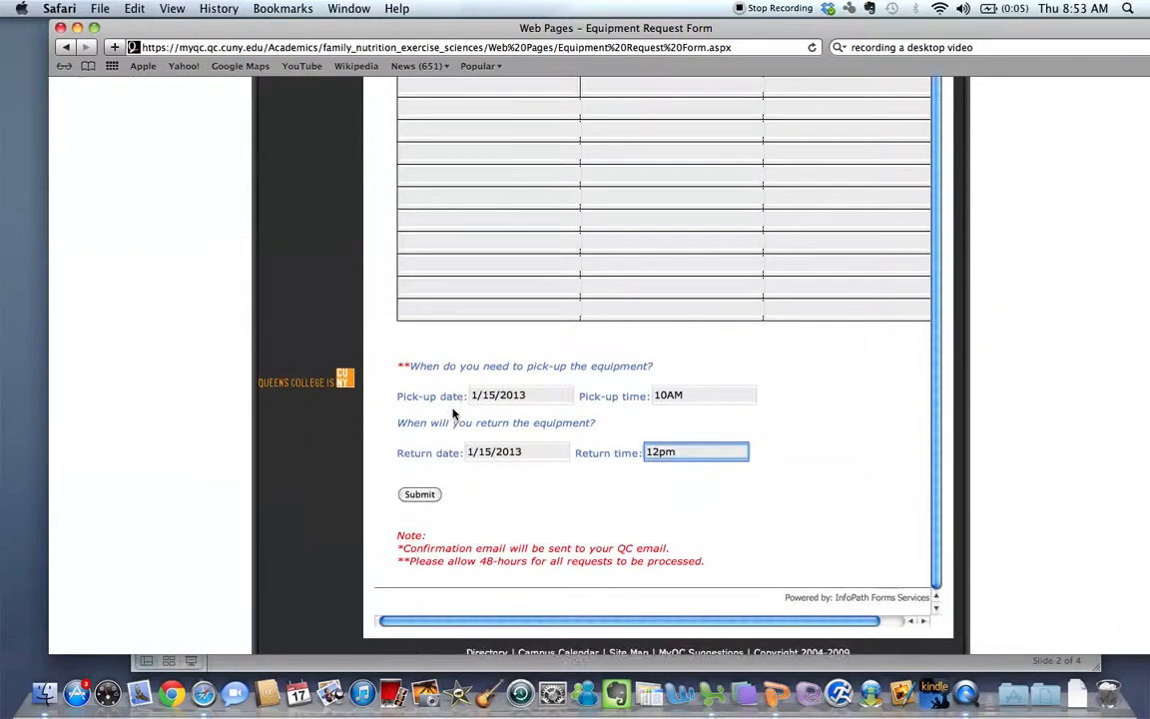
{"action": "scroll", "scroll_direction": "down", "scroll_amount": 3}
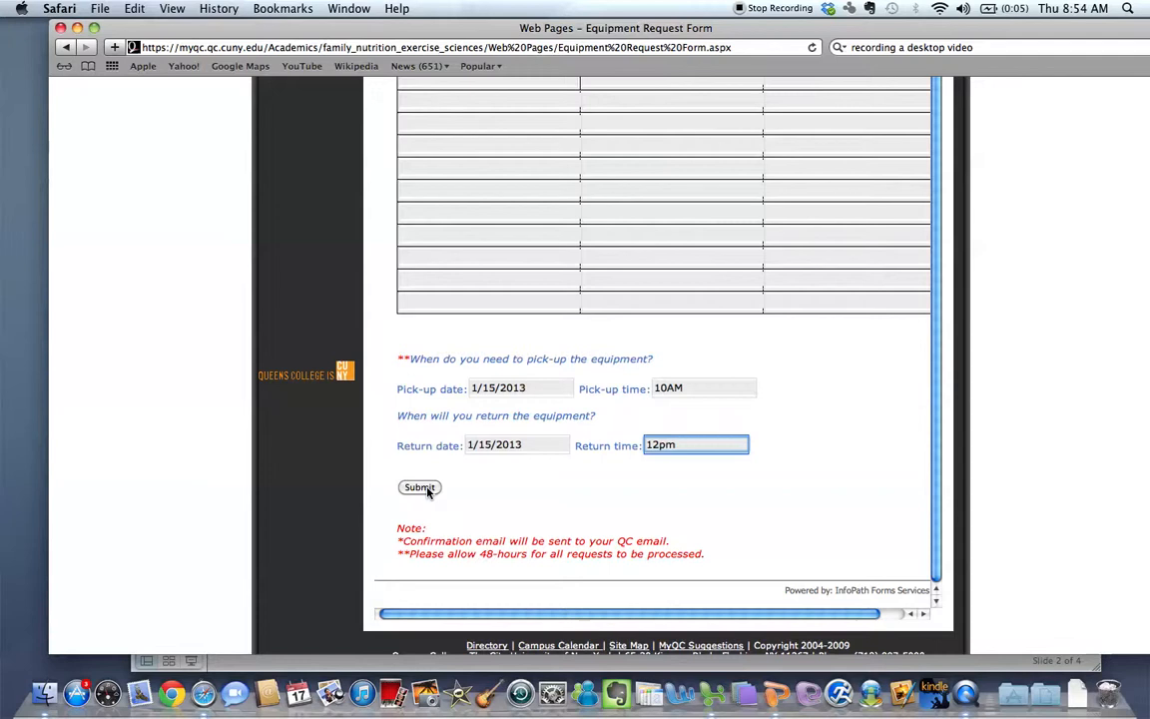
- Submit the completed equipment request and reach the thank-you confirmation page
{"action": "left_click", "coordinate": [419, 488]}
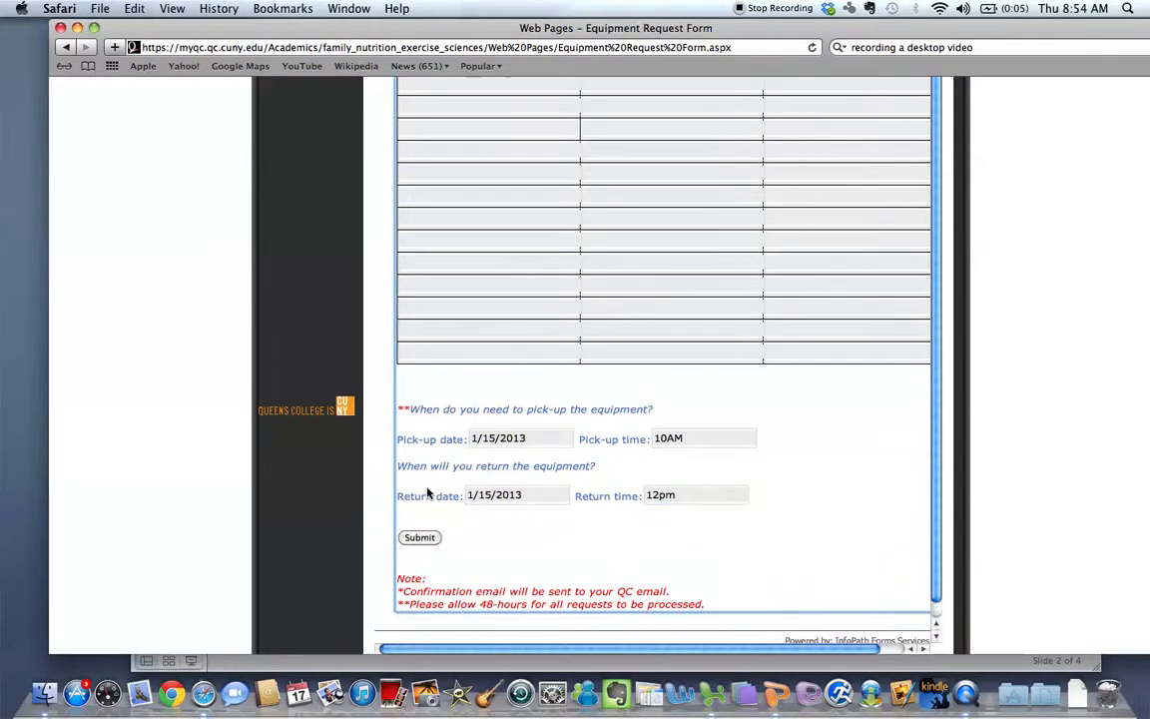
{"action": "left_click", "coordinate": [419, 537]}
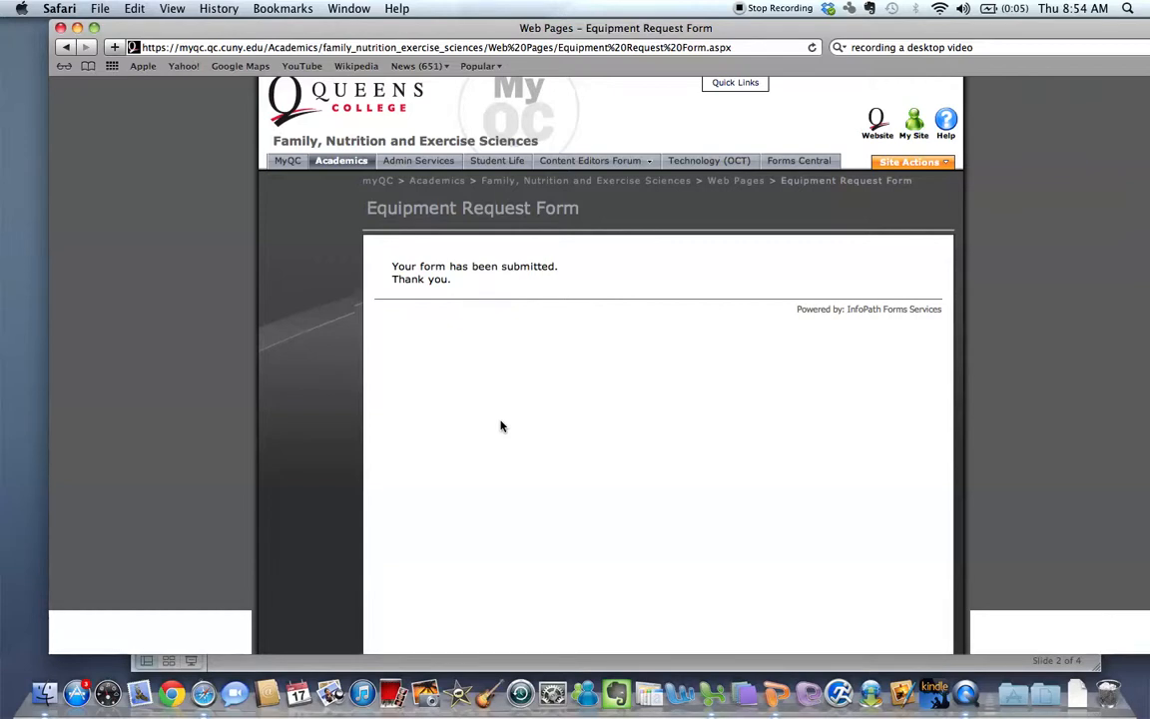
{"action": "mouse_move", "coordinate": [432, 276]}
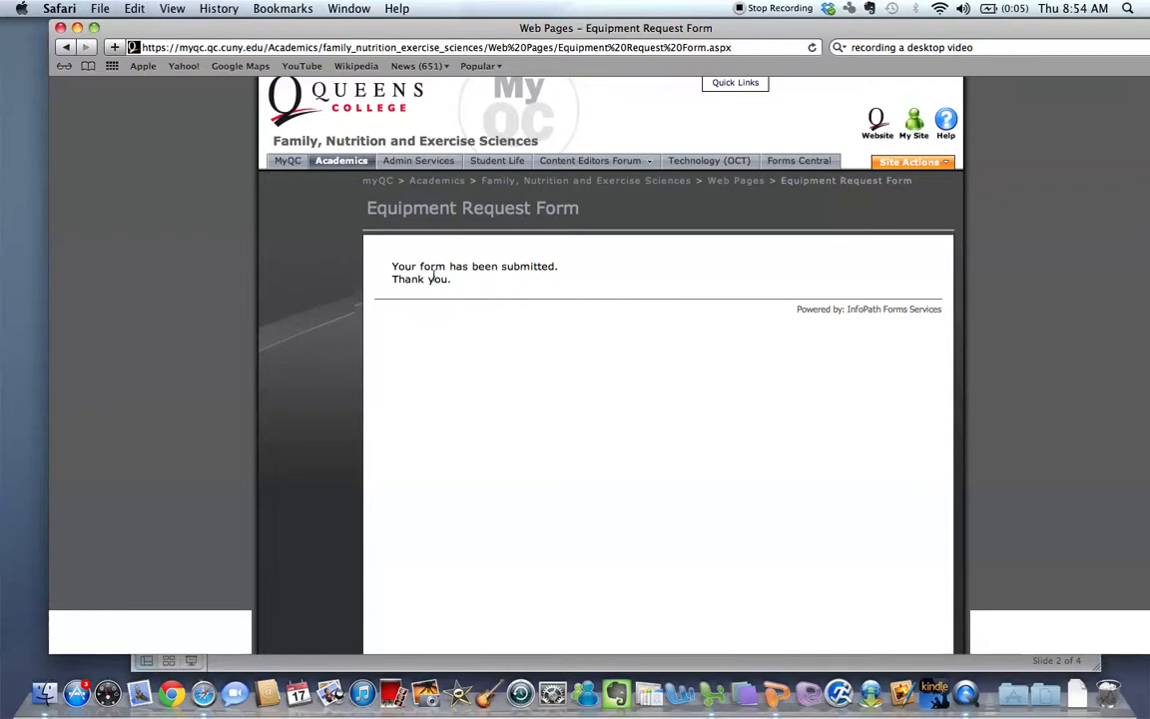
{"action": "mouse_move", "coordinate": [444, 317]}
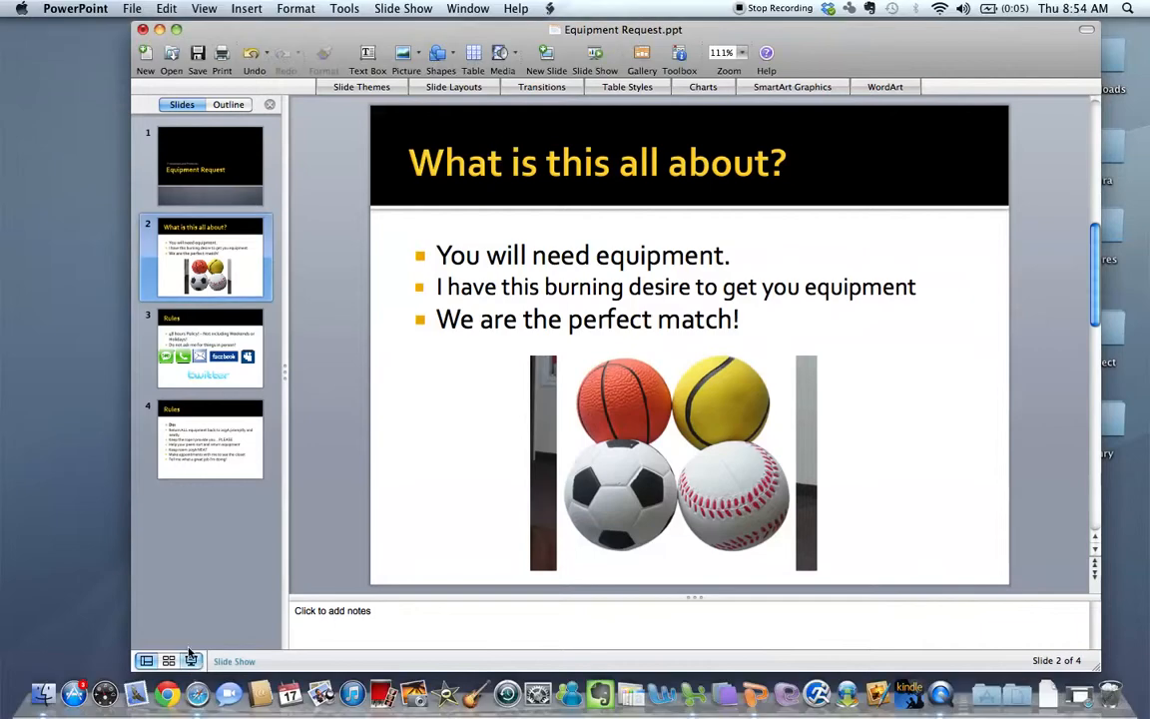
- Start the full-screen slideshow and advance to the Rules slide on the 48-hour policy
{"action": "left_click", "coordinate": [234, 661]}
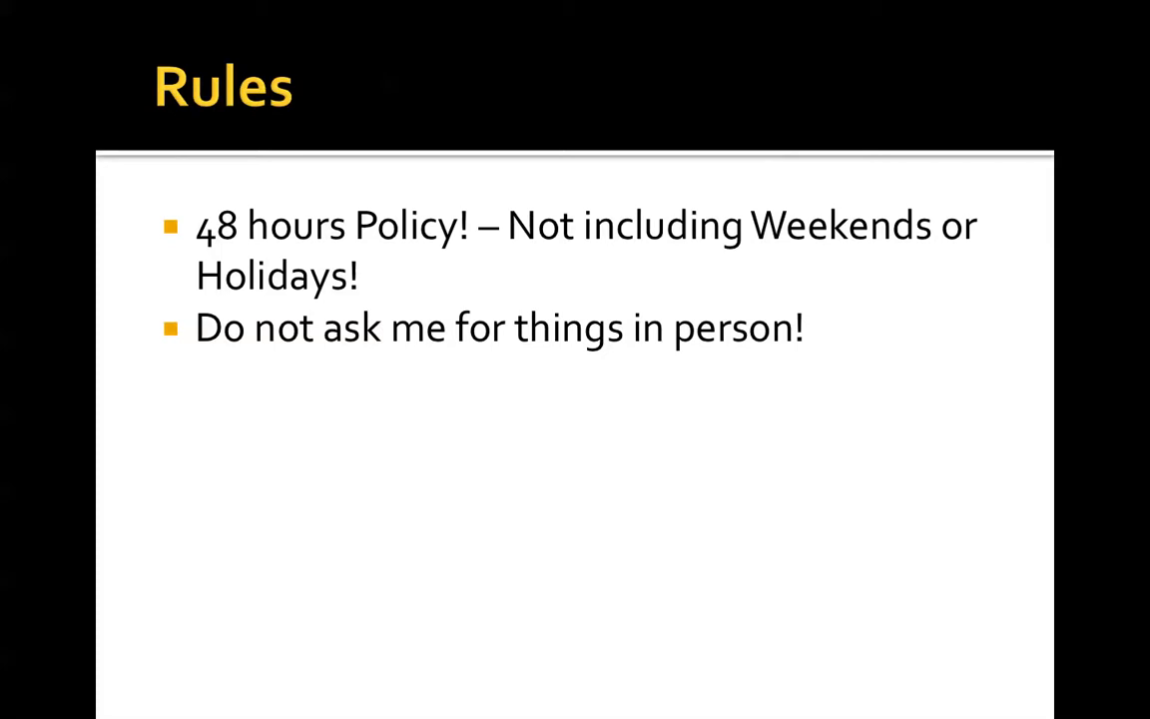